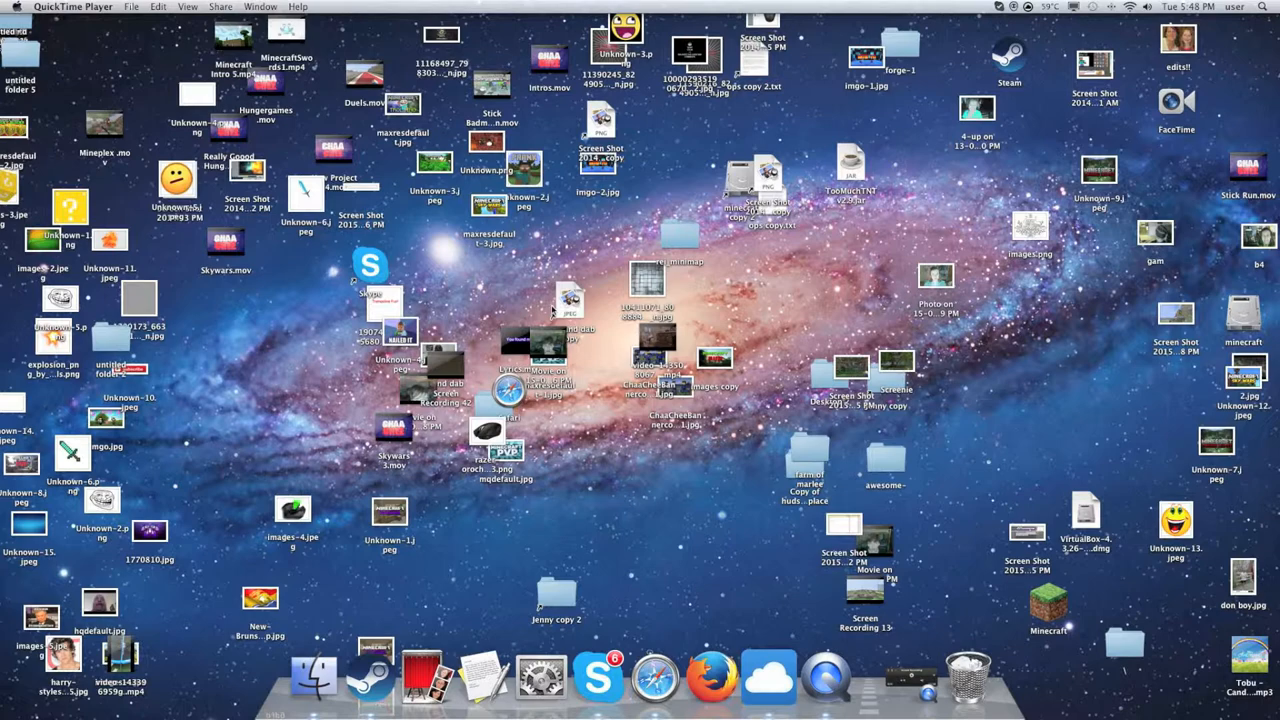
pyautogui.moveTo(668, 581)
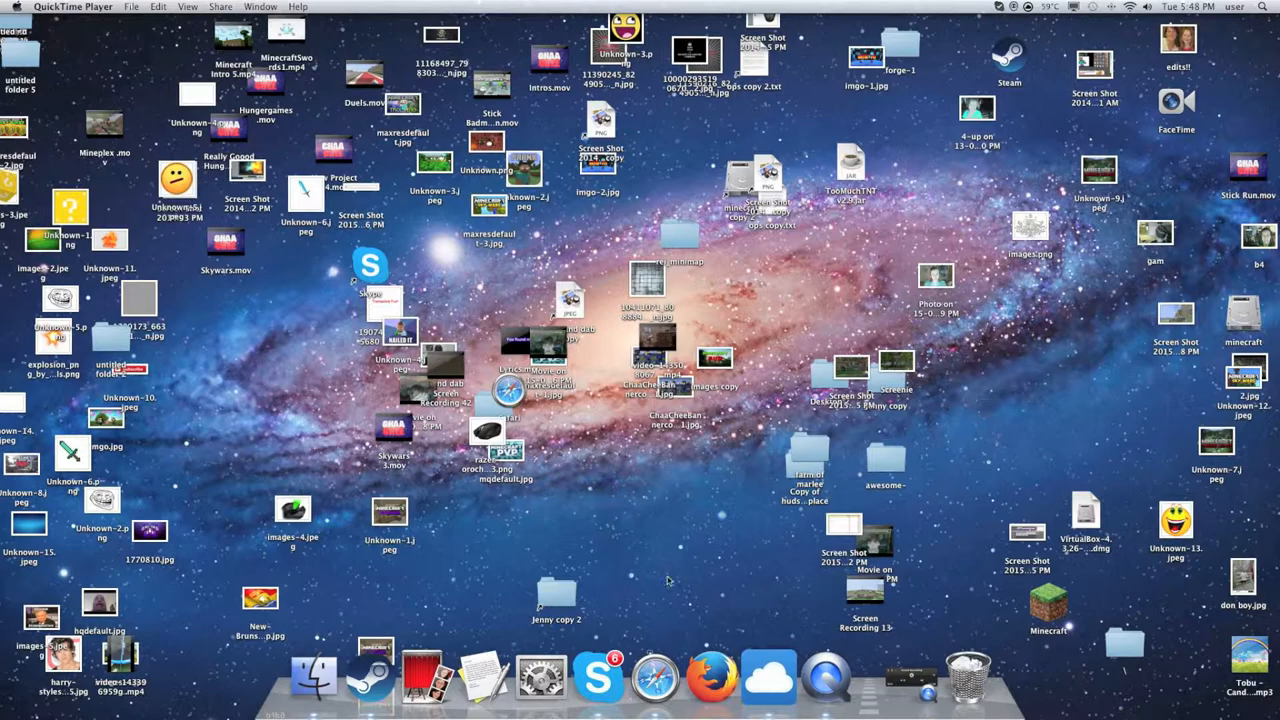
pyautogui.moveTo(655, 678)
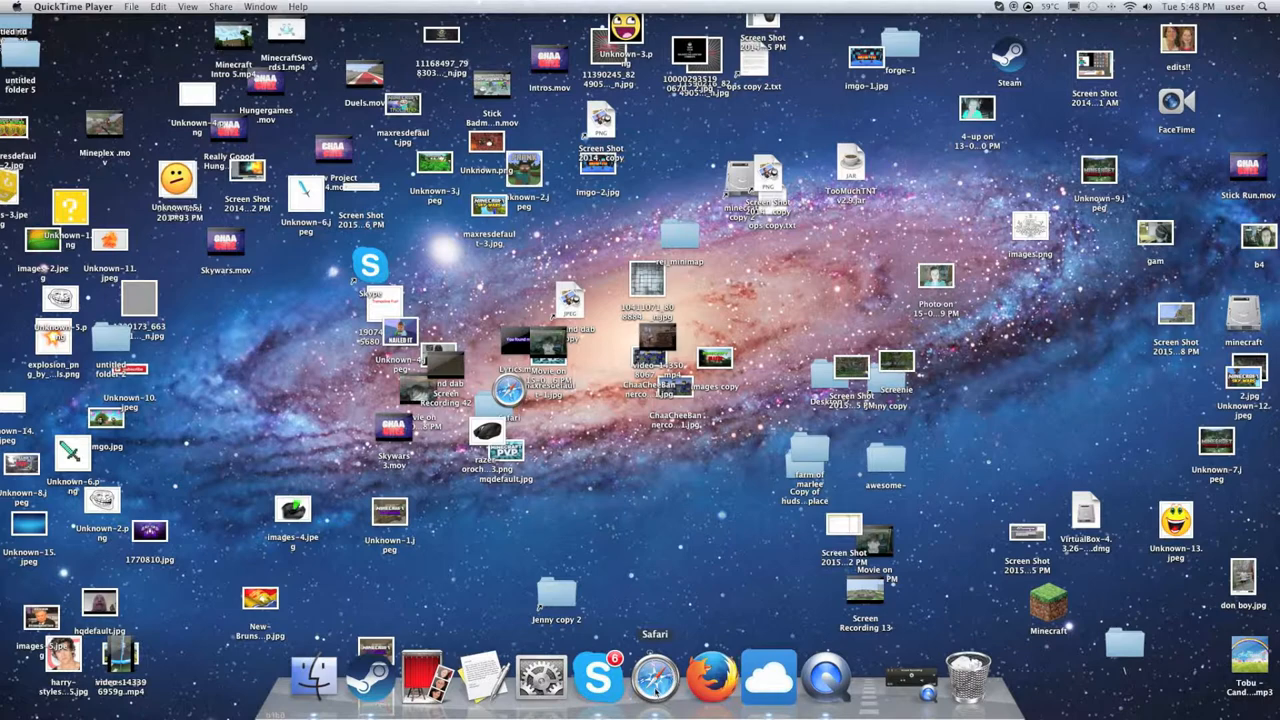
# Launch Safari and load the PicMonkey site from the 'pic' address suggestion.
pyautogui.click(655, 678)
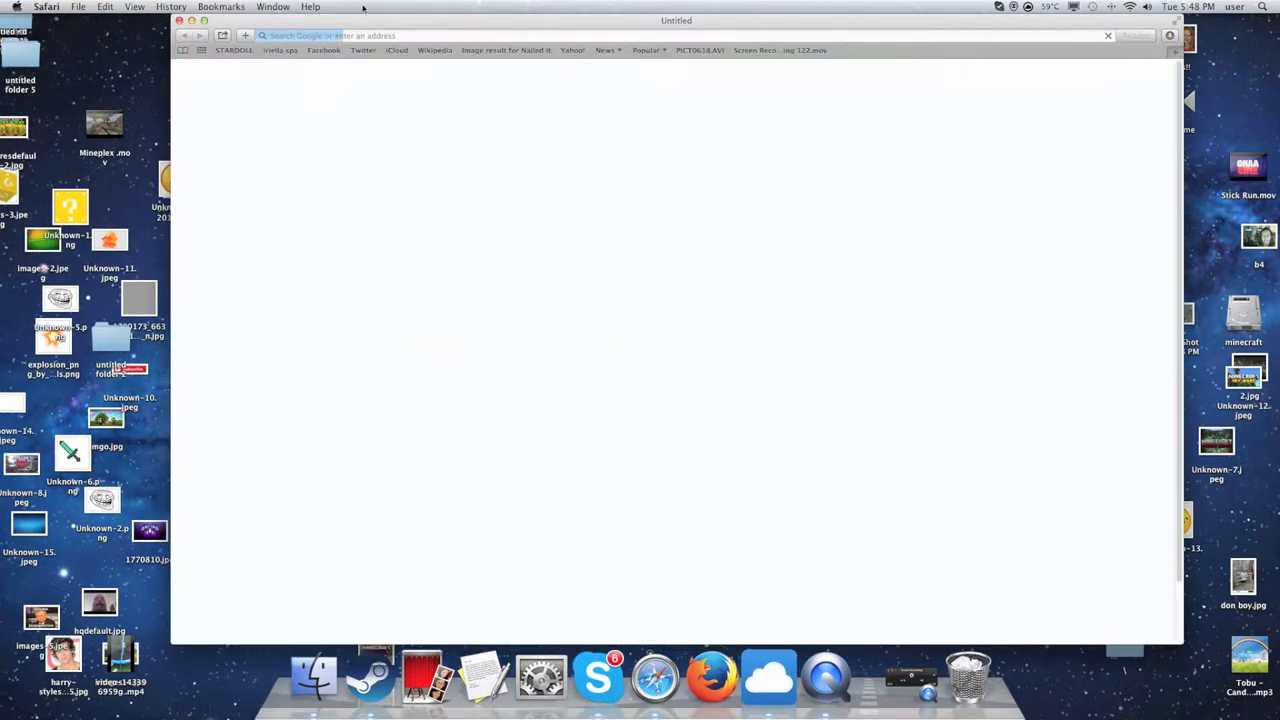
pyautogui.click(572, 50)
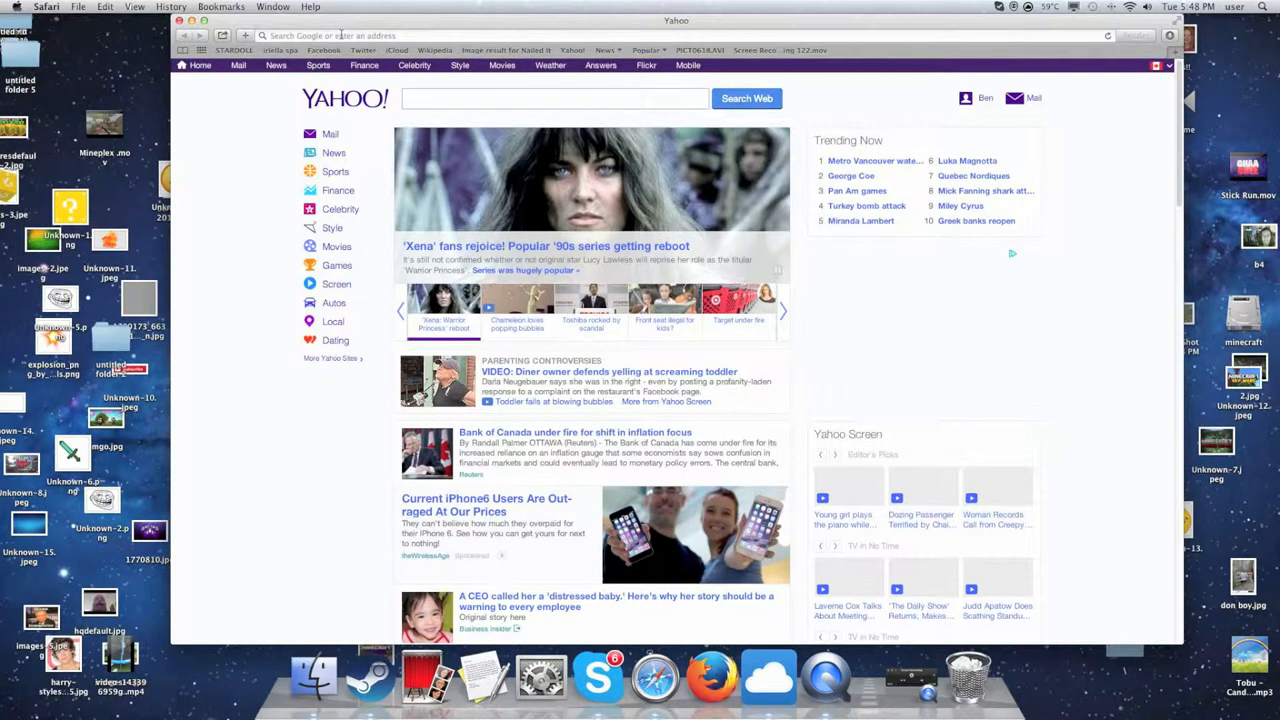
pyautogui.write('picmonkey.com')
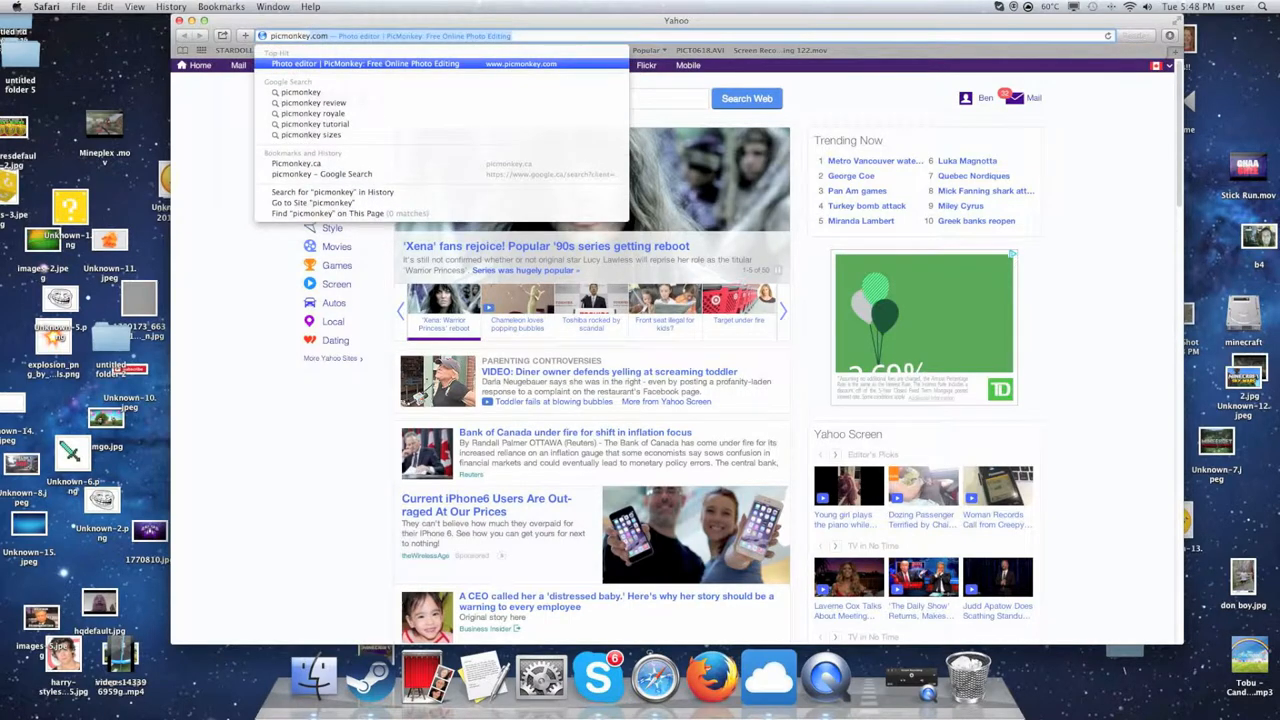
pyautogui.click(362, 63)
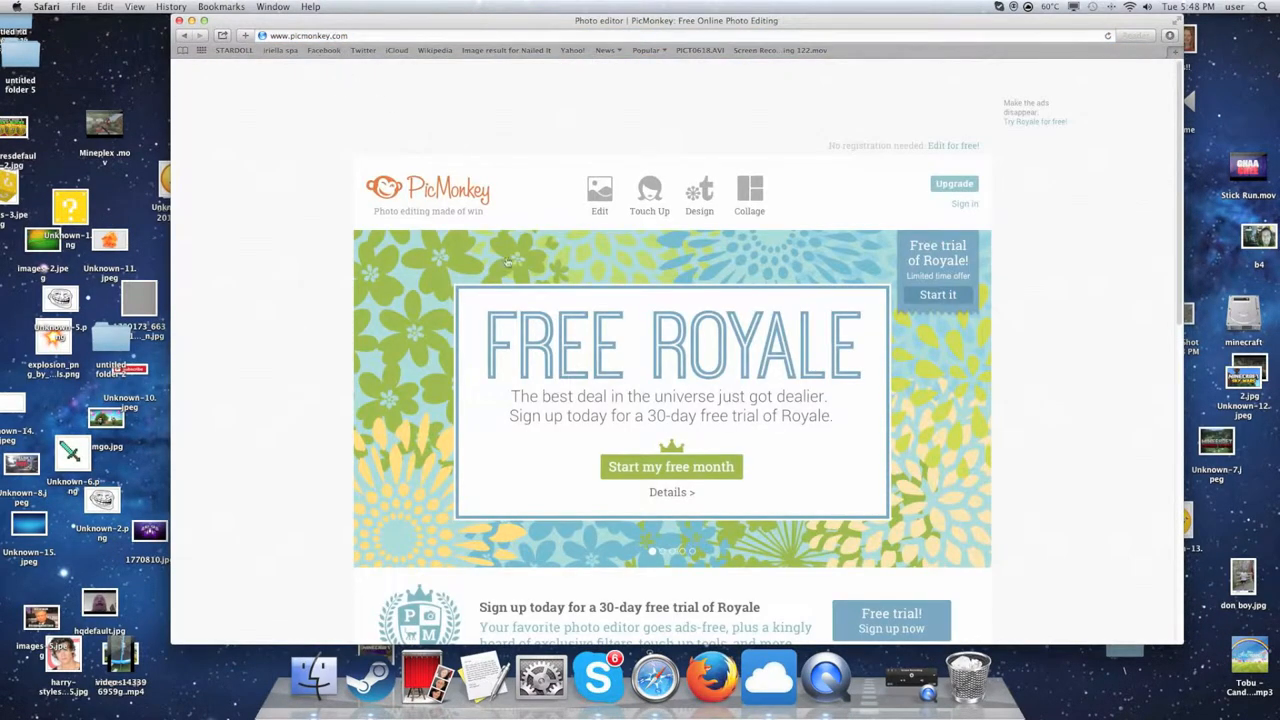
# Start a PicMonkey photo edit from Computer, then cancel the file picker.
pyautogui.click(599, 192)
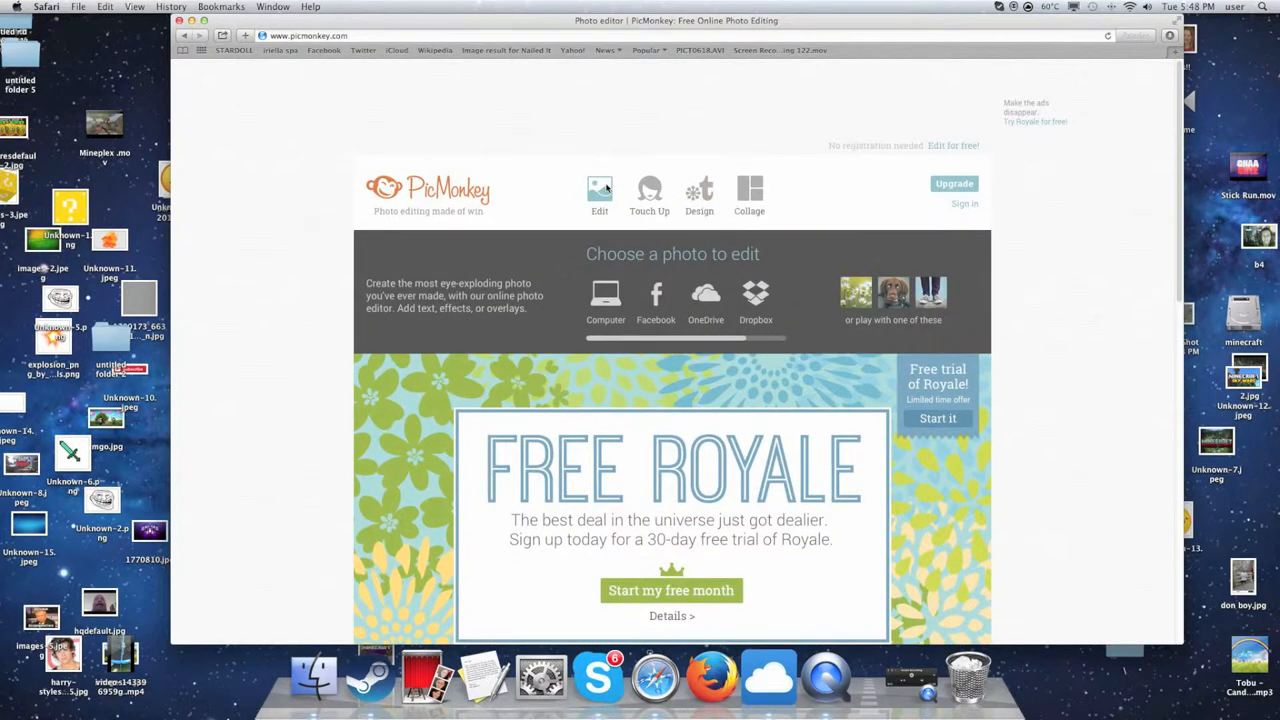
pyautogui.click(605, 293)
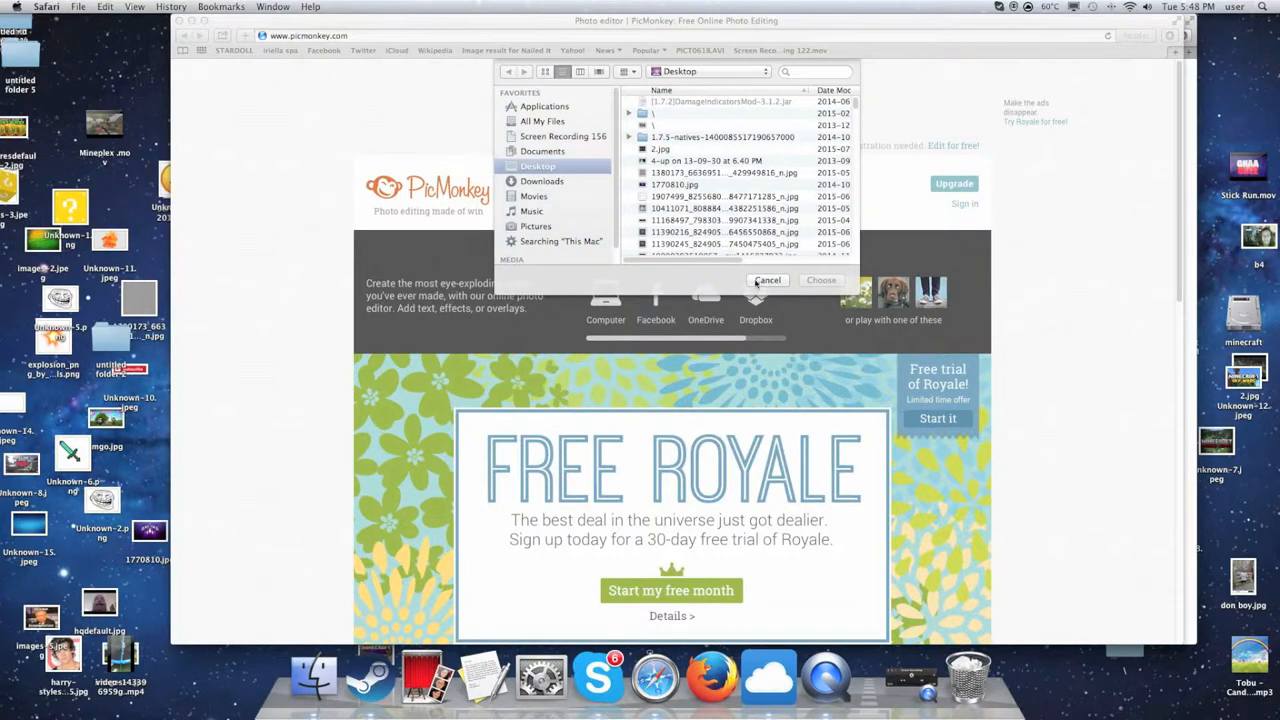
pyautogui.click(767, 280)
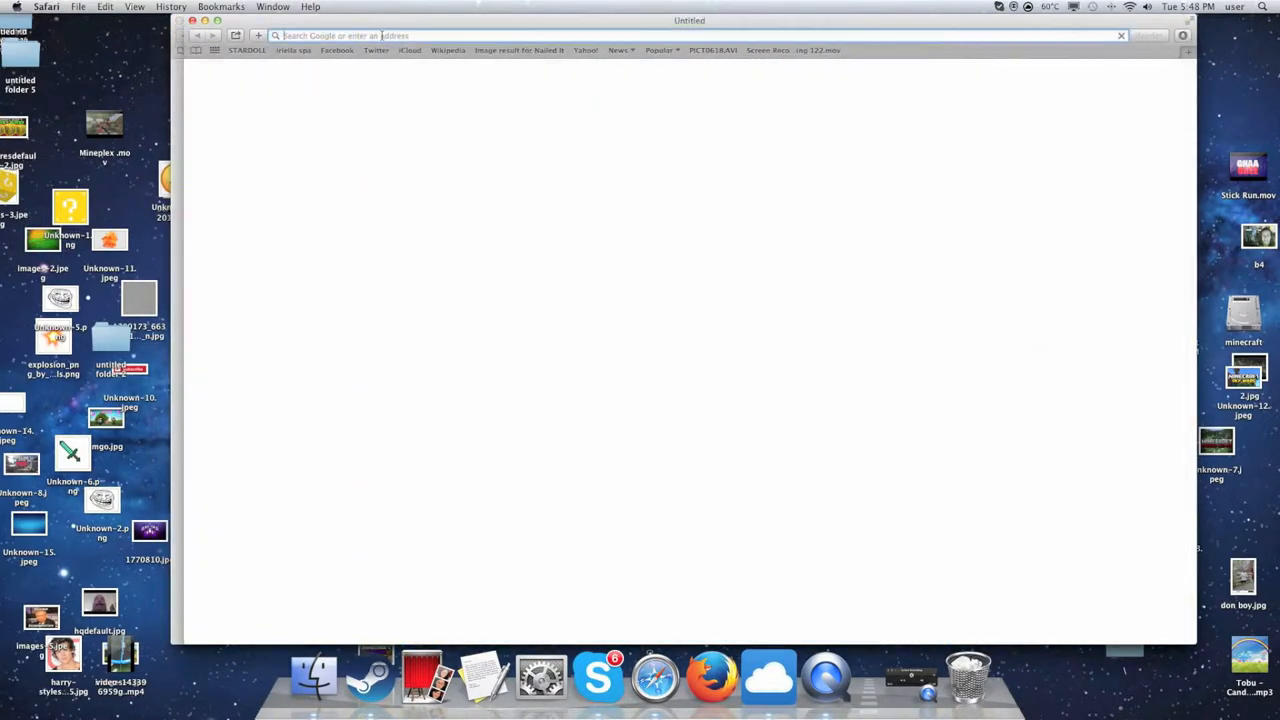
# Find a background in Google image results, then open Unknown-16.jpeg in PicMonkey's editor.
pyautogui.write('background')
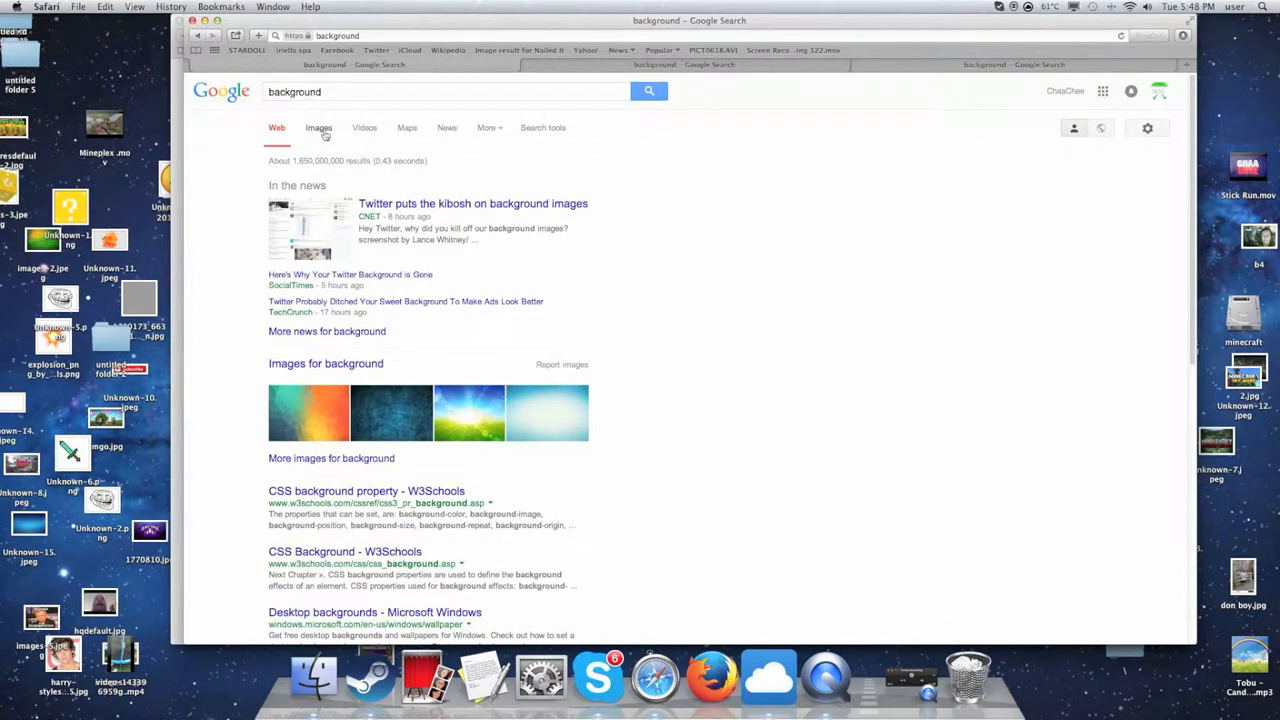
pyautogui.click(318, 127)
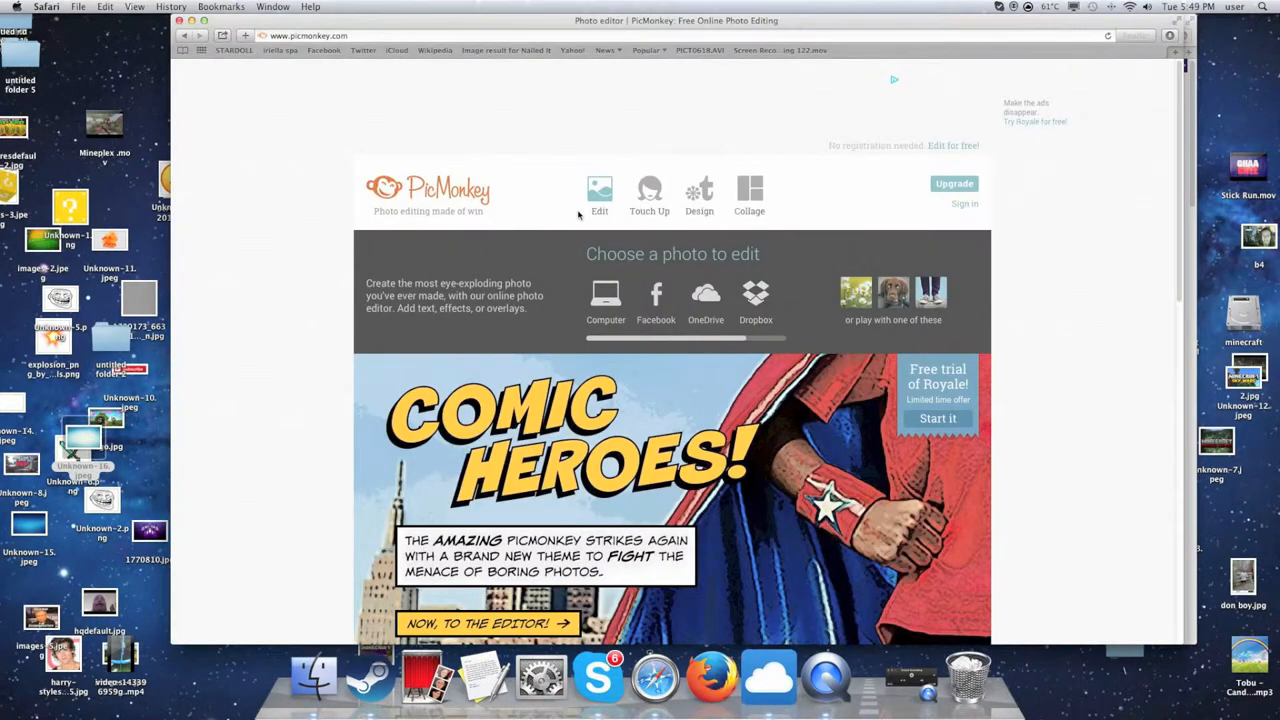
pyautogui.click(605, 295)
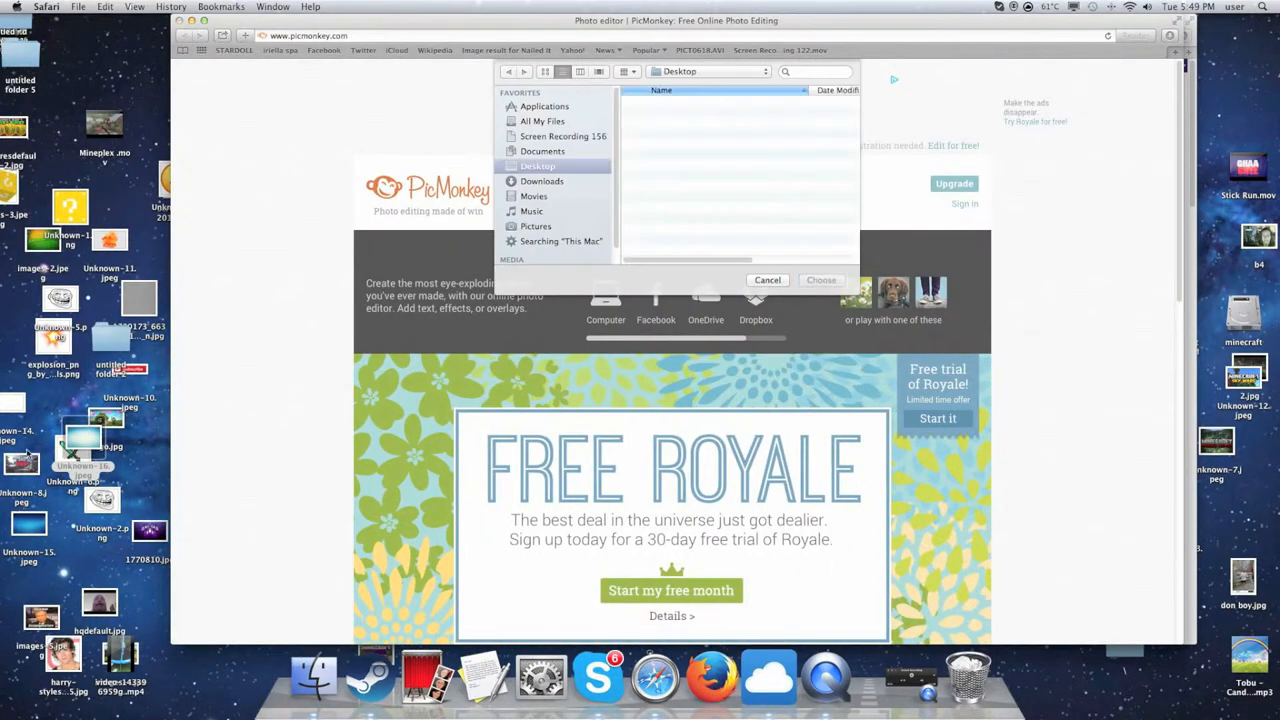
pyautogui.click(683, 249)
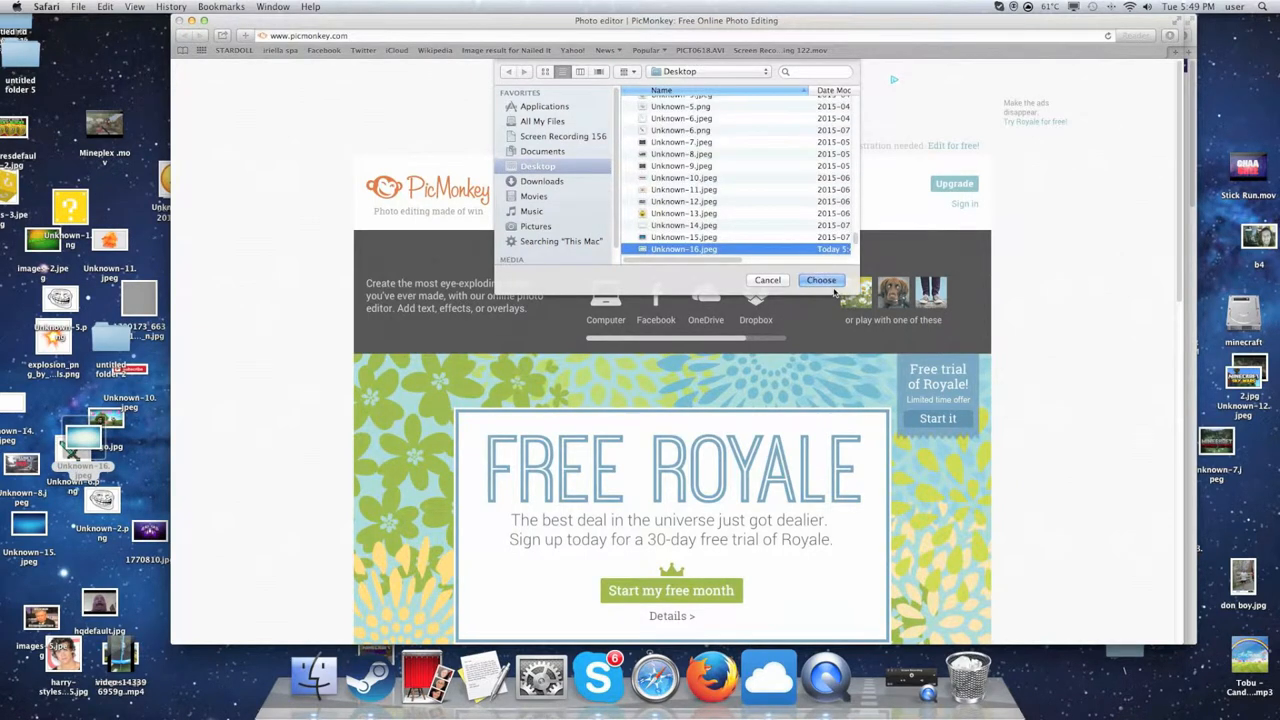
pyautogui.click(820, 280)
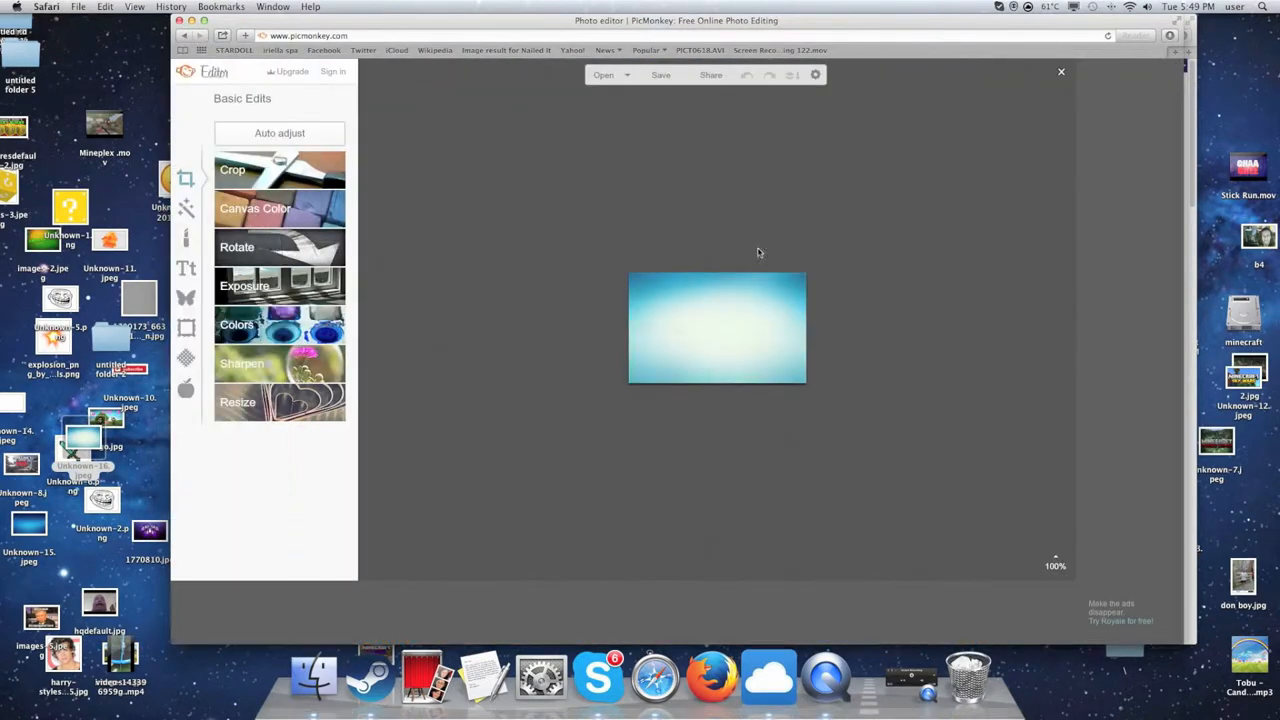
# Crop the background using the 75x75 avatar preset.
pyautogui.click(232, 169)
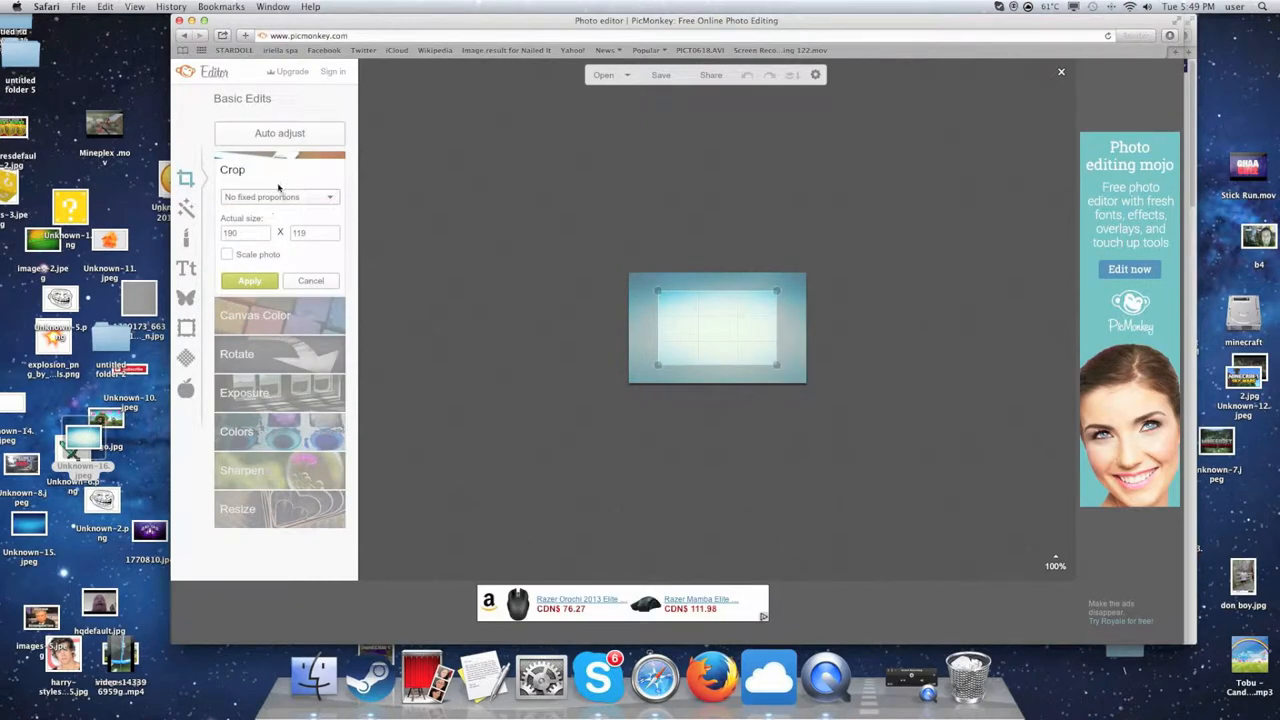
pyautogui.click(278, 196)
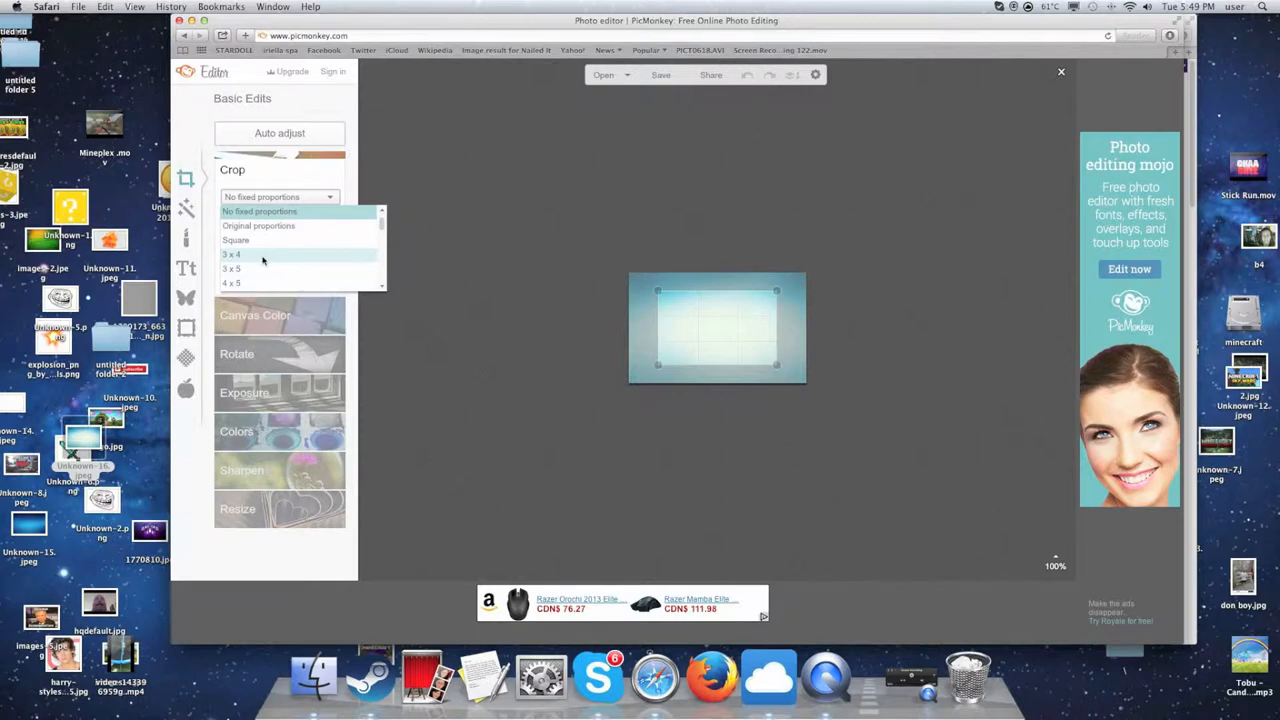
pyautogui.scroll(-3)
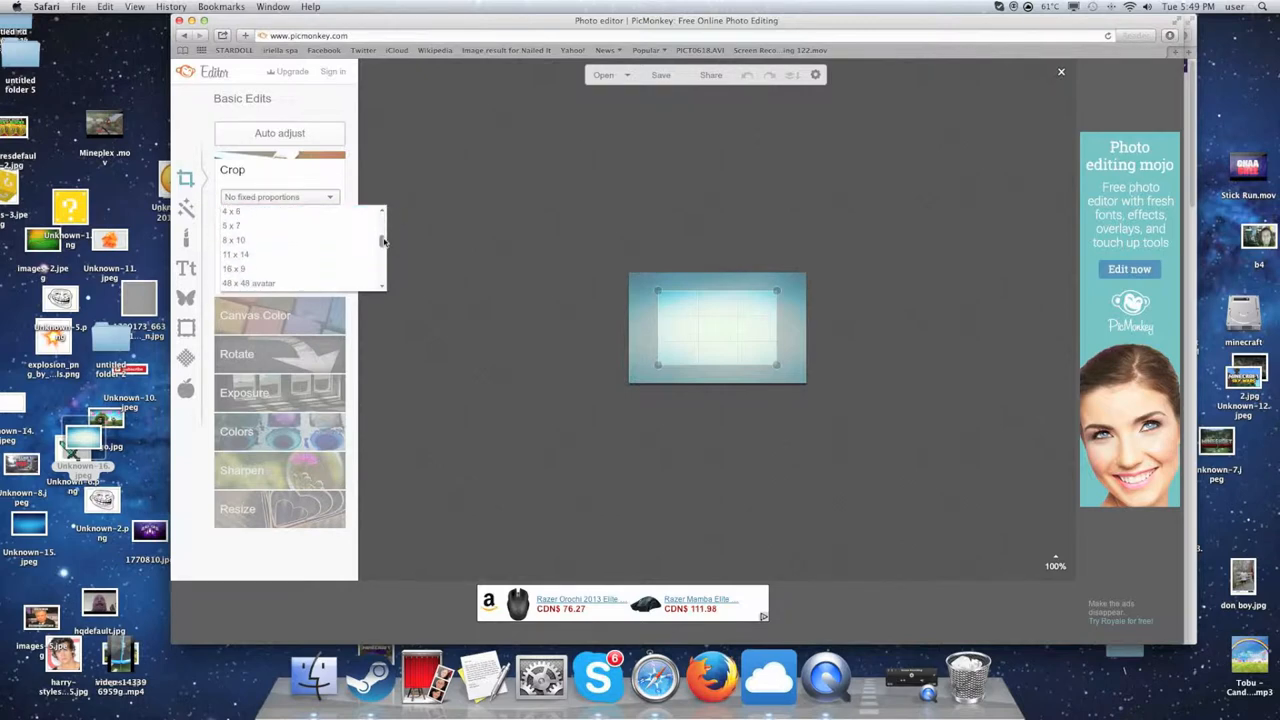
pyautogui.scroll(-3)
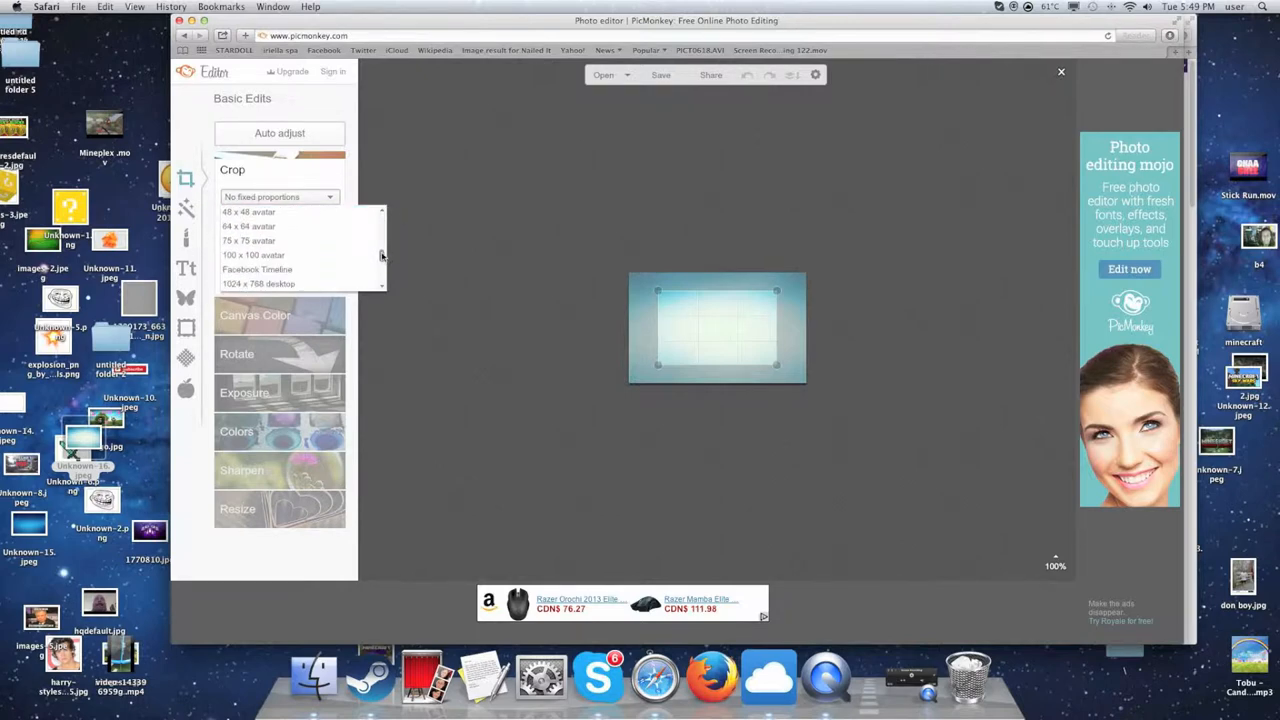
pyautogui.click(248, 240)
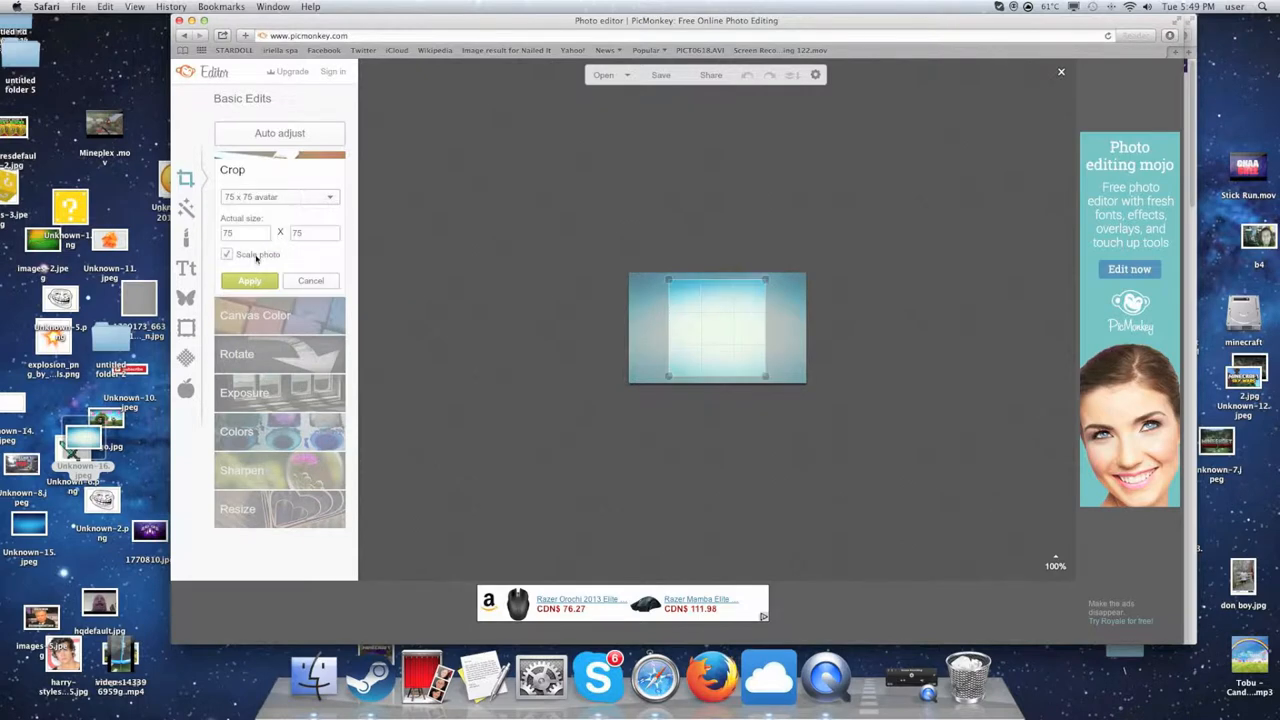
pyautogui.click(249, 280)
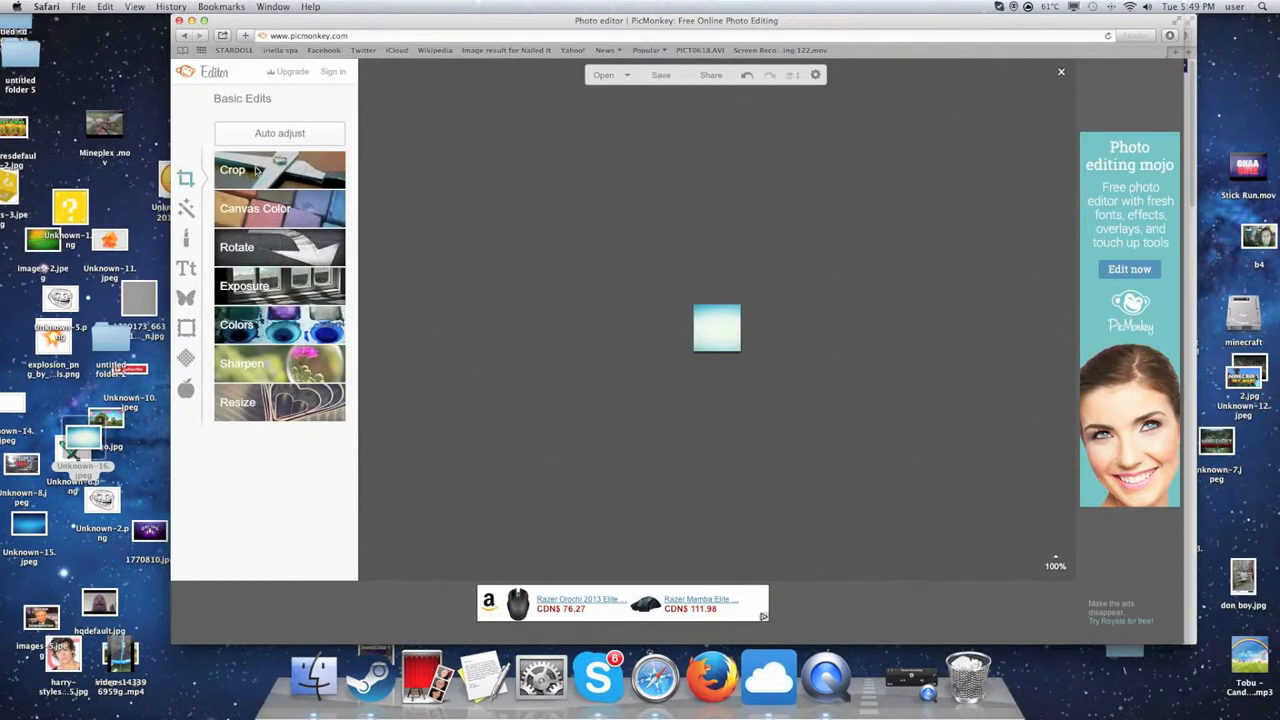
# Apply the 640x960 iPhone preset, then start a square crop entering 50.
pyautogui.click(232, 169)
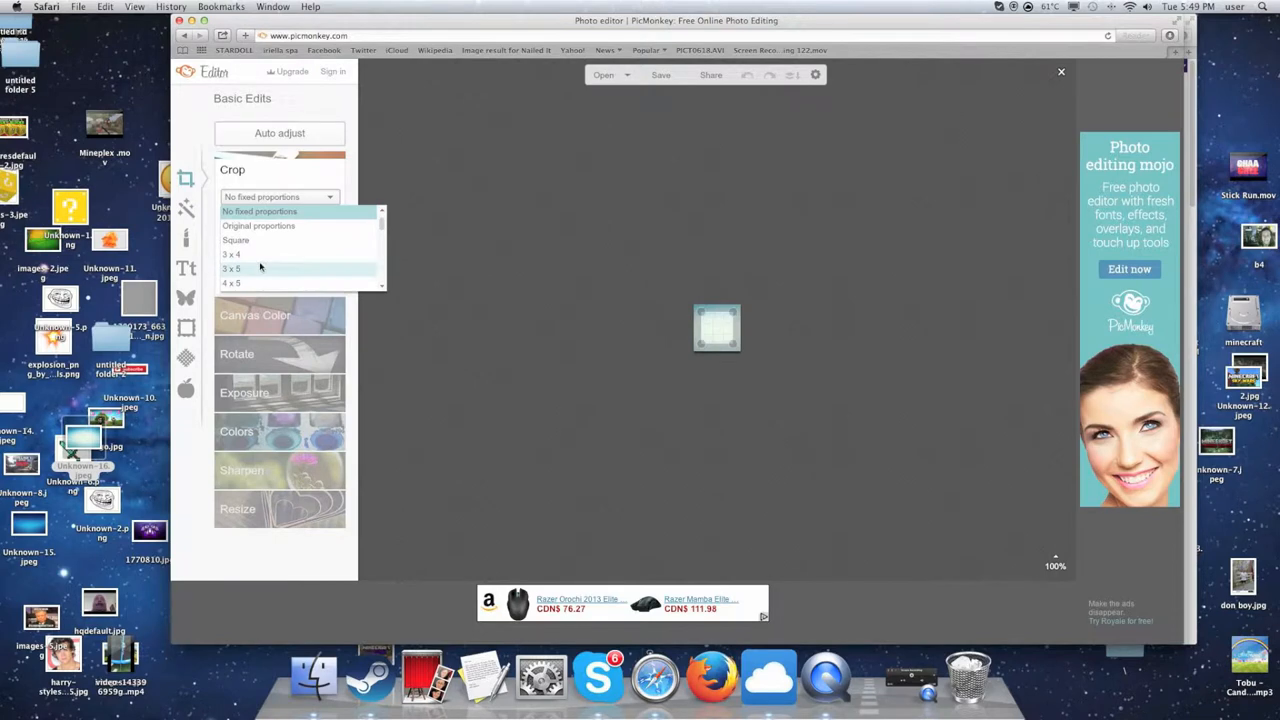
pyautogui.scroll(-3)
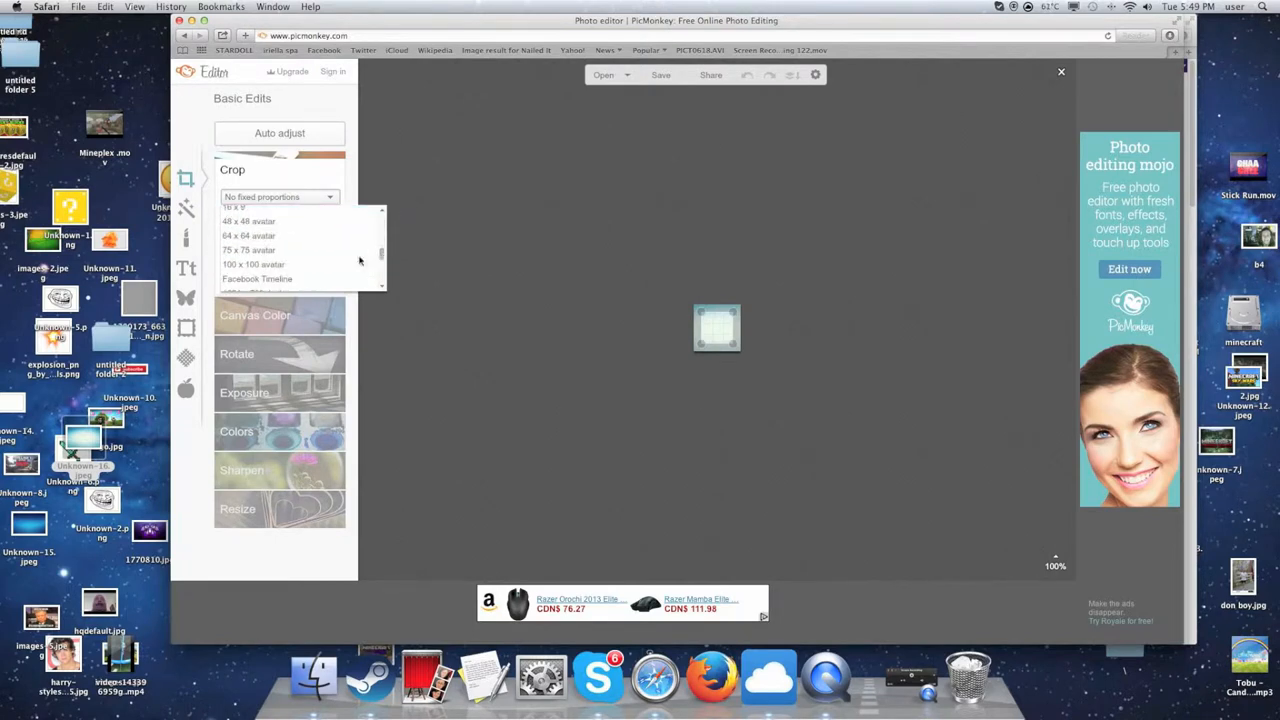
pyautogui.scroll(-3)
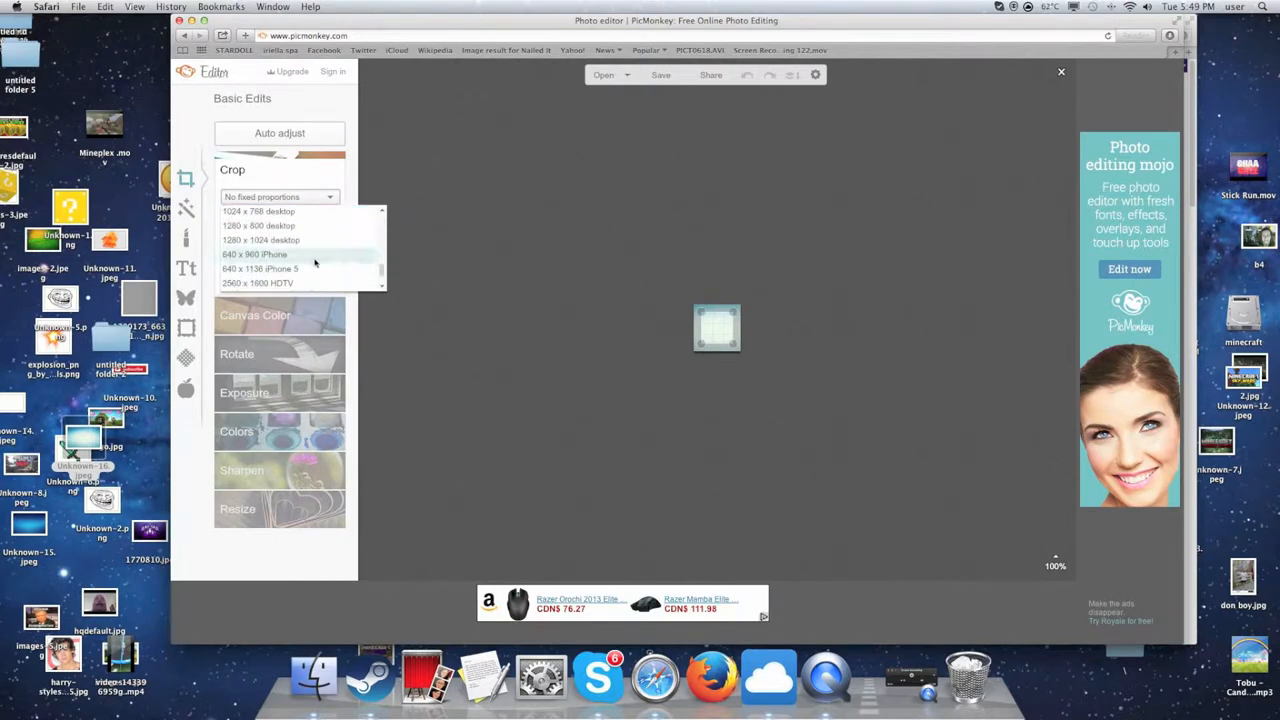
pyautogui.click(254, 254)
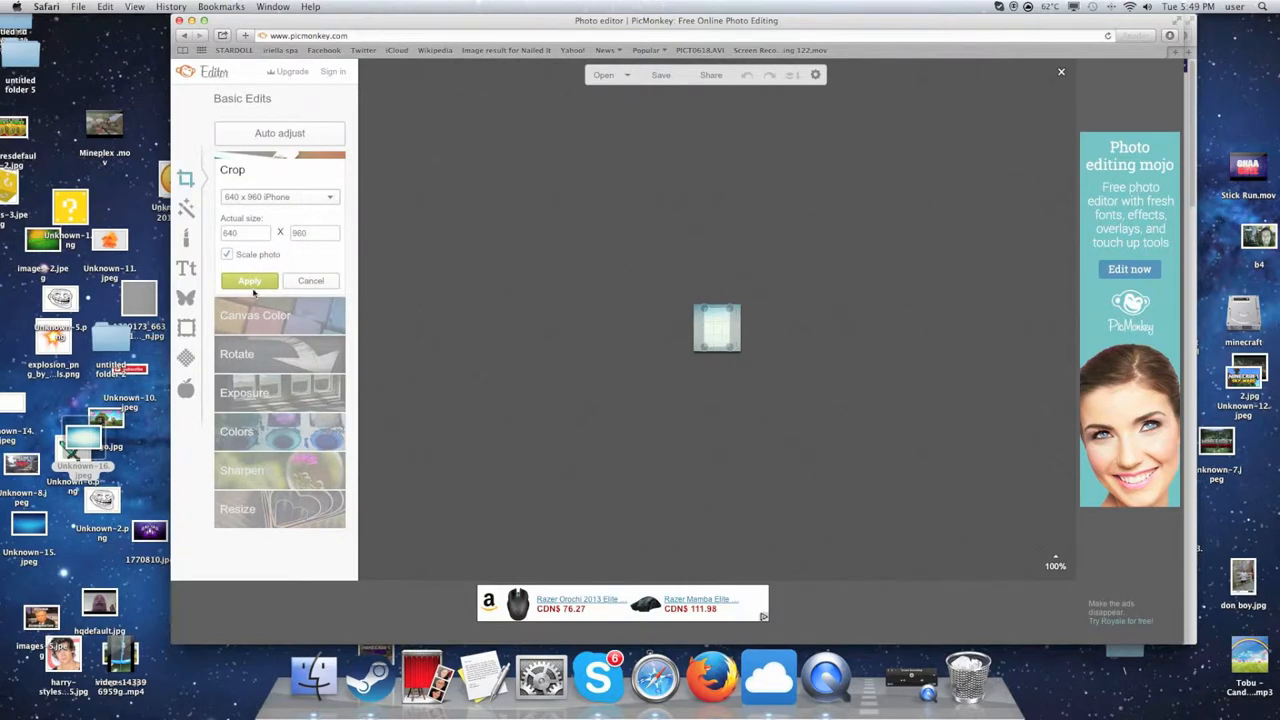
pyautogui.click(249, 280)
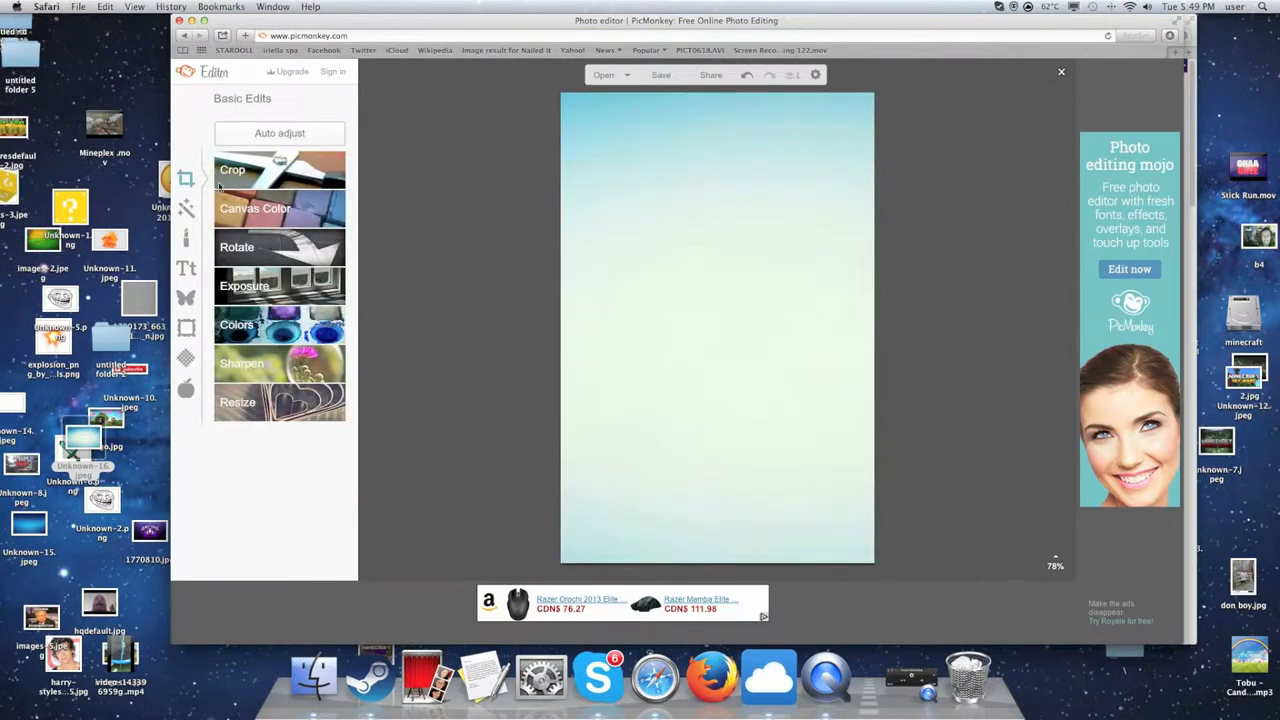
pyautogui.click(232, 169)
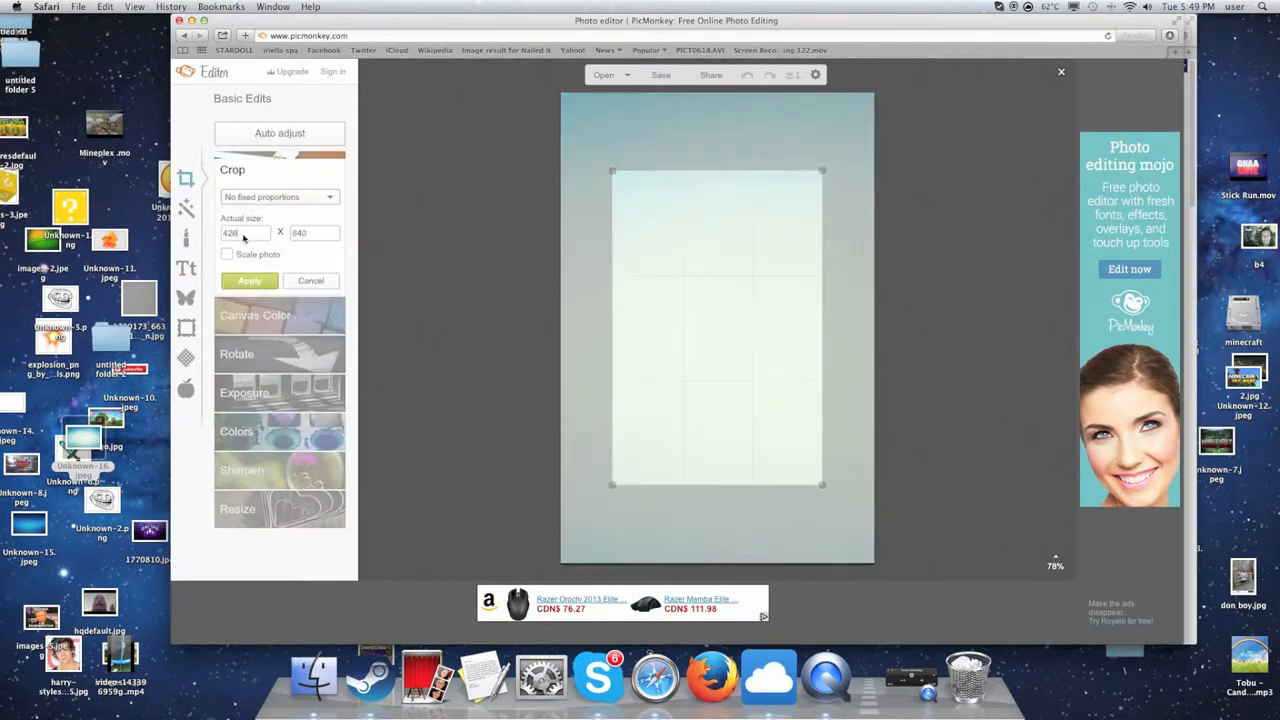
pyautogui.write('50')
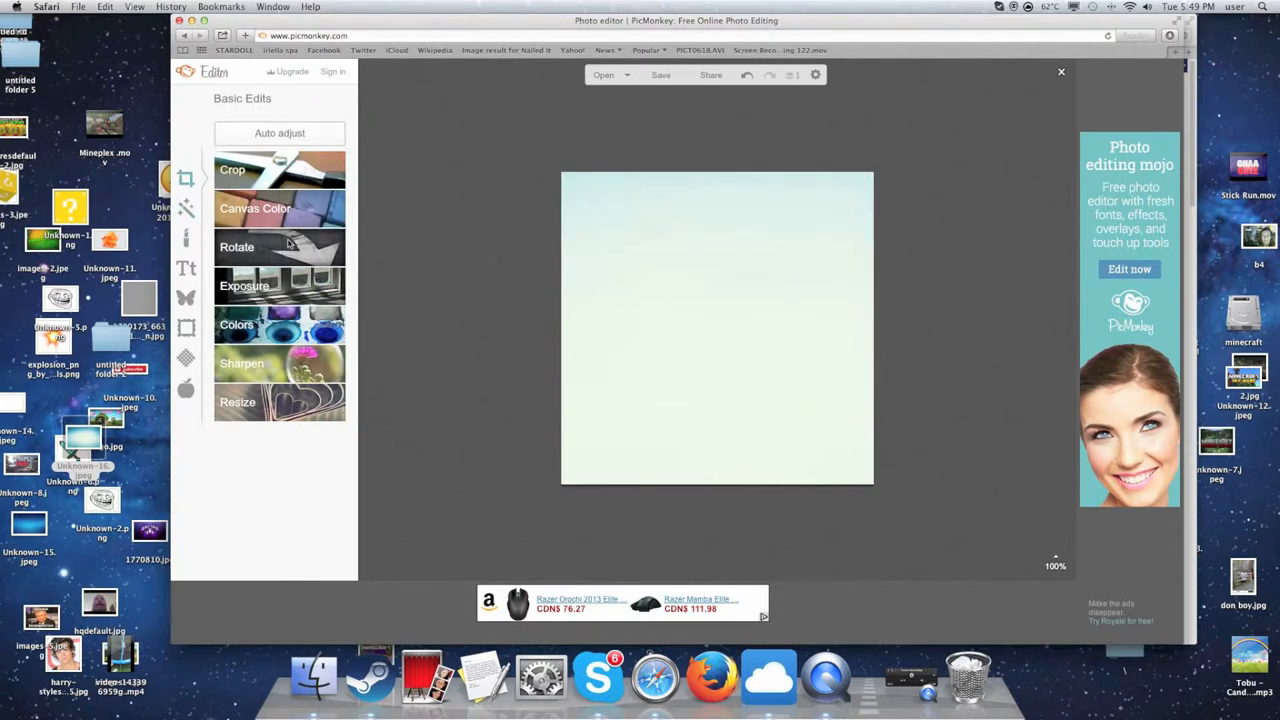
pyautogui.click(237, 247)
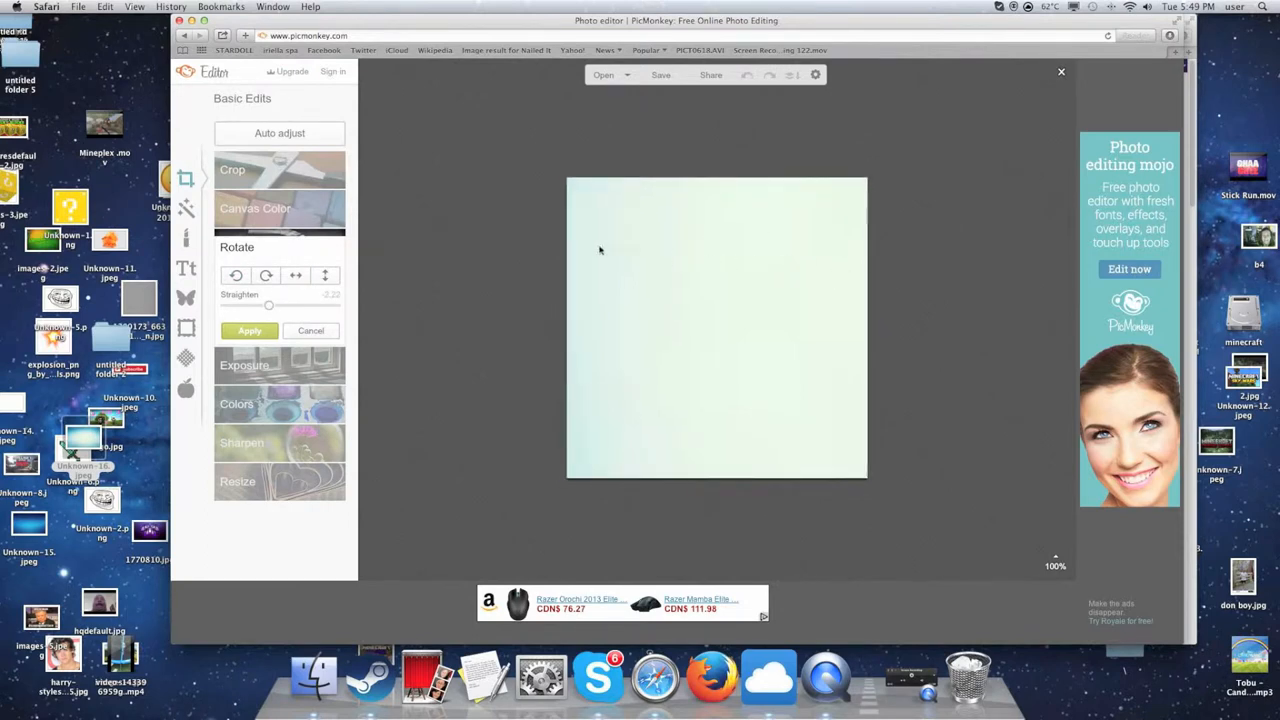
pyautogui.moveTo(268, 305); pyautogui.dragTo(240, 305)
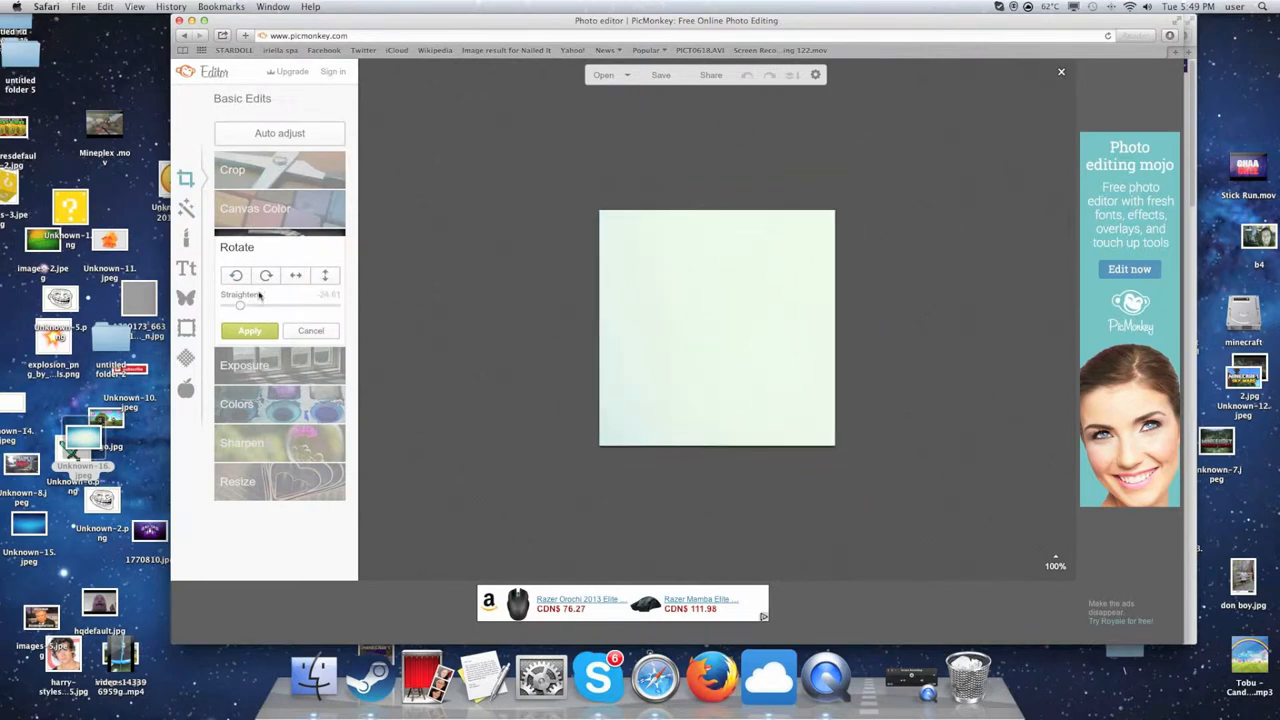
pyautogui.moveTo(240, 305); pyautogui.dragTo(277, 305)
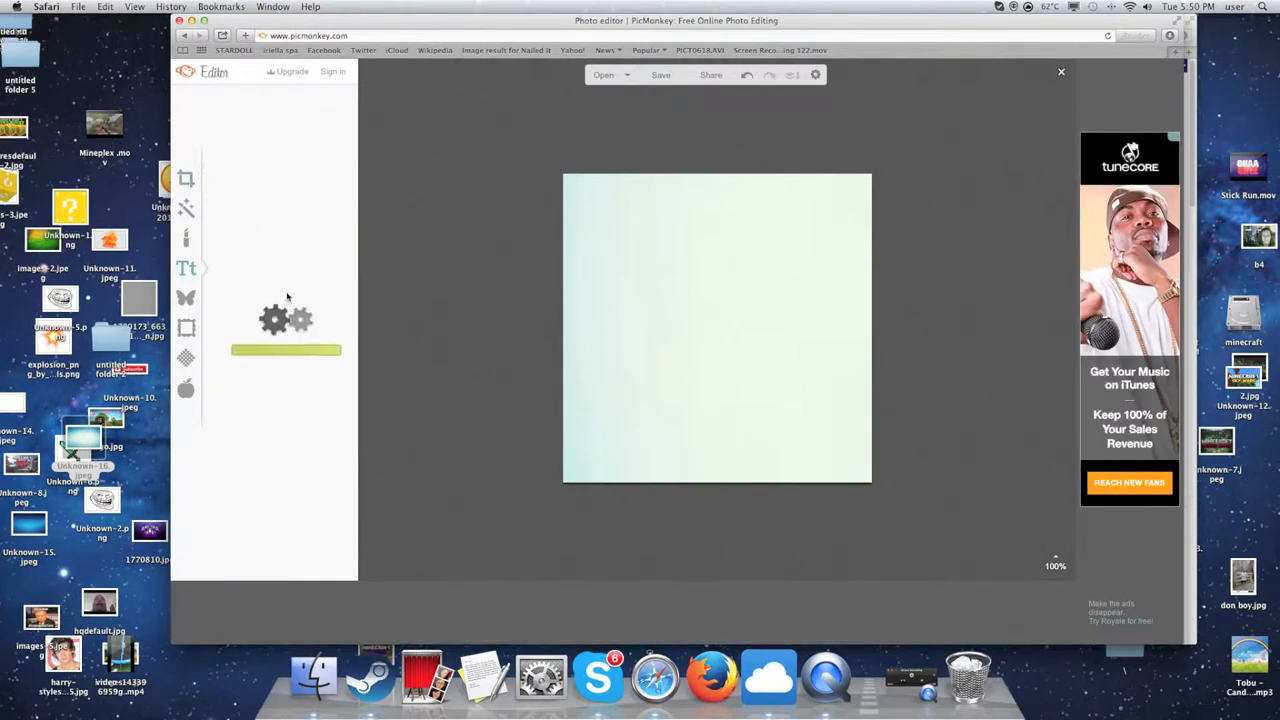
pyautogui.moveTo(293, 270)
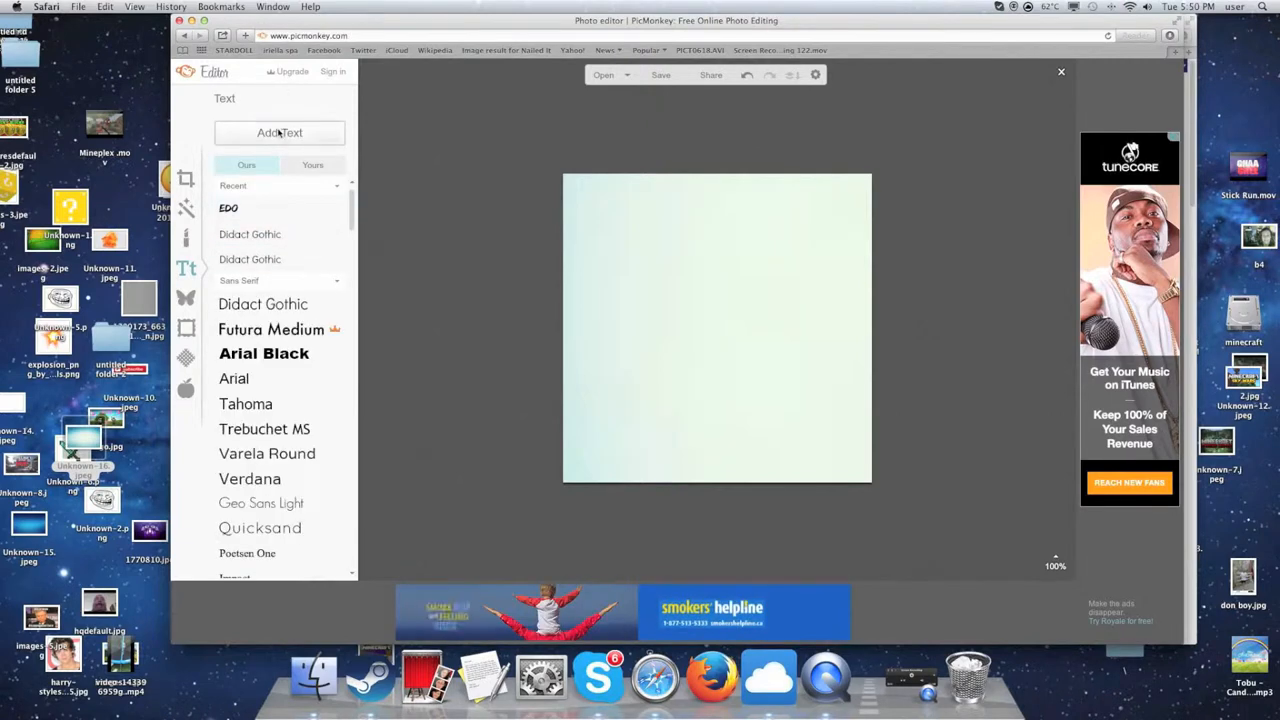
# Add a text box reading 'MINECRAFT HUNGERGAMES' positioned at the upper left.
pyautogui.click(279, 132)
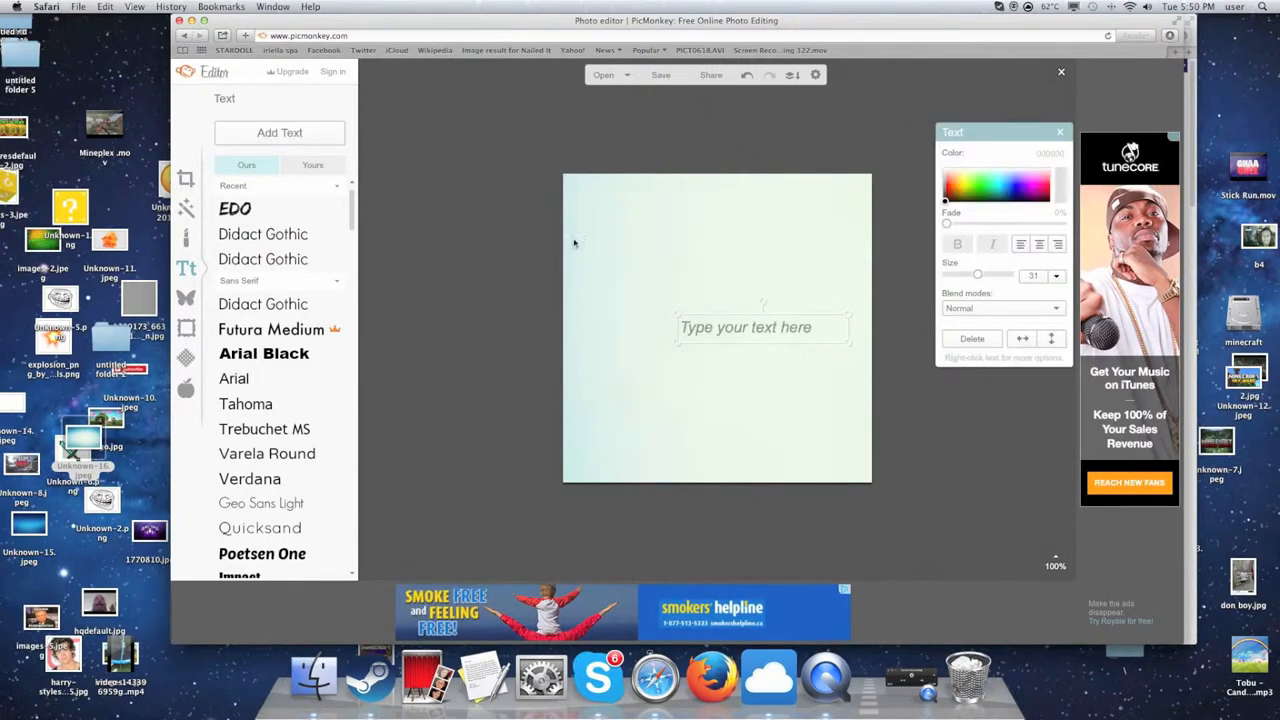
pyautogui.moveTo(745, 327); pyautogui.dragTo(657, 222)
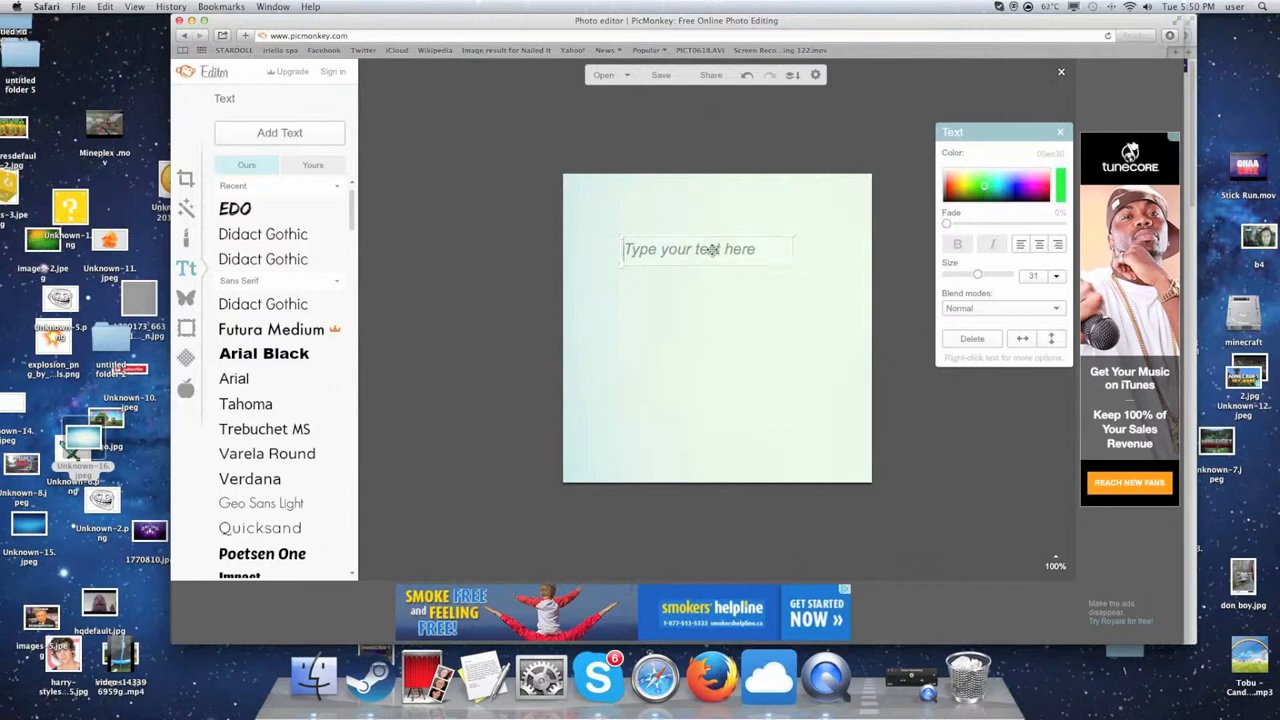
pyautogui.write('MINECRAFT')
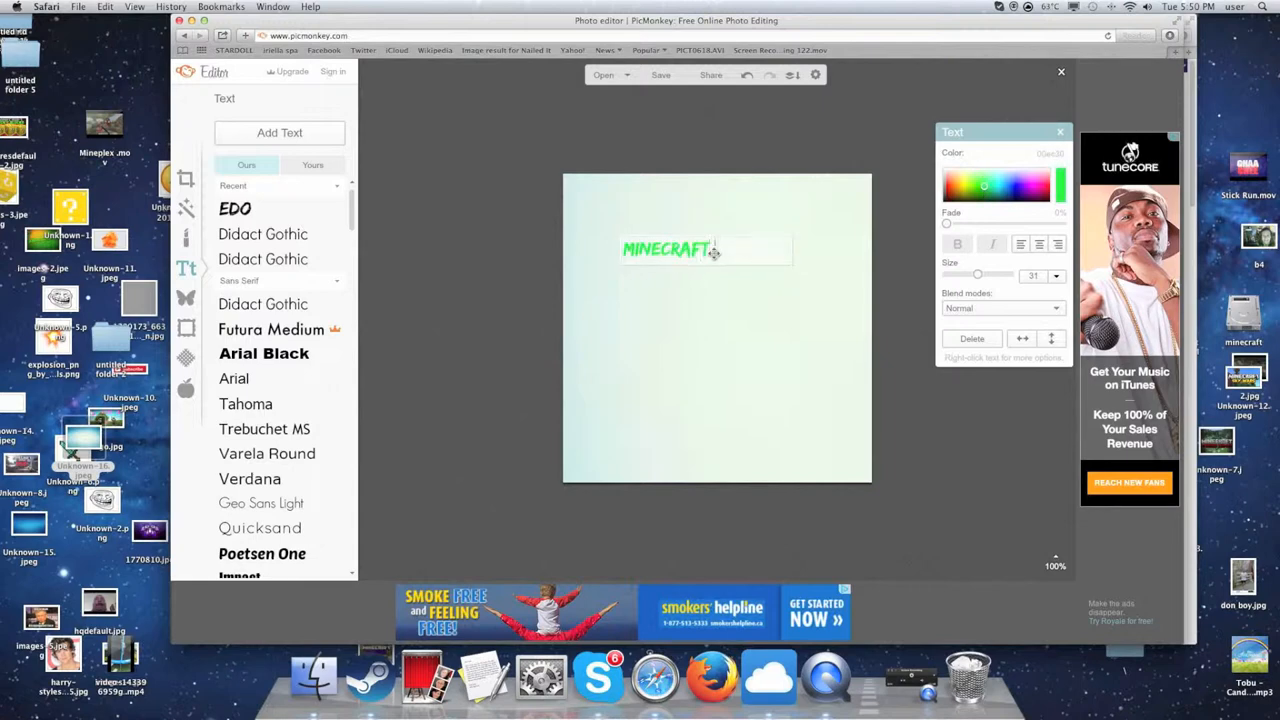
pyautogui.write('HUNGERGAMES!')
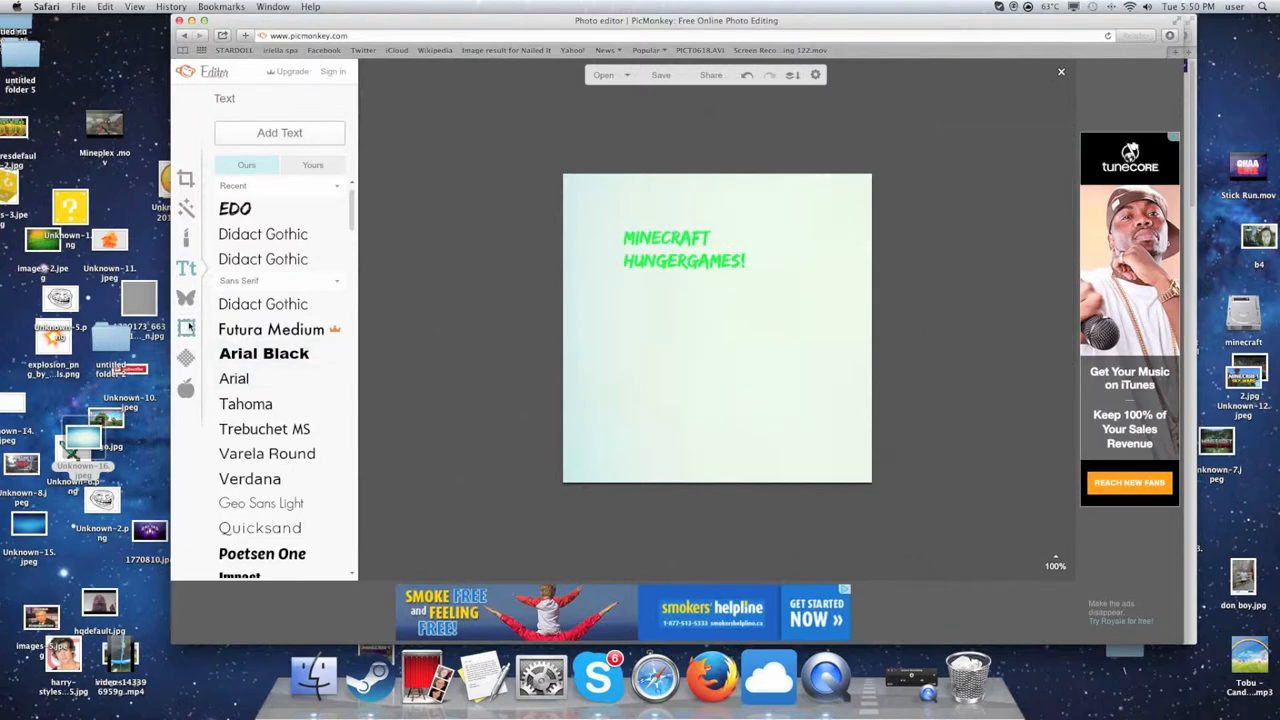
# Apply a thick black frame, then browse Effects and the Overlays collection.
pyautogui.click(186, 328)
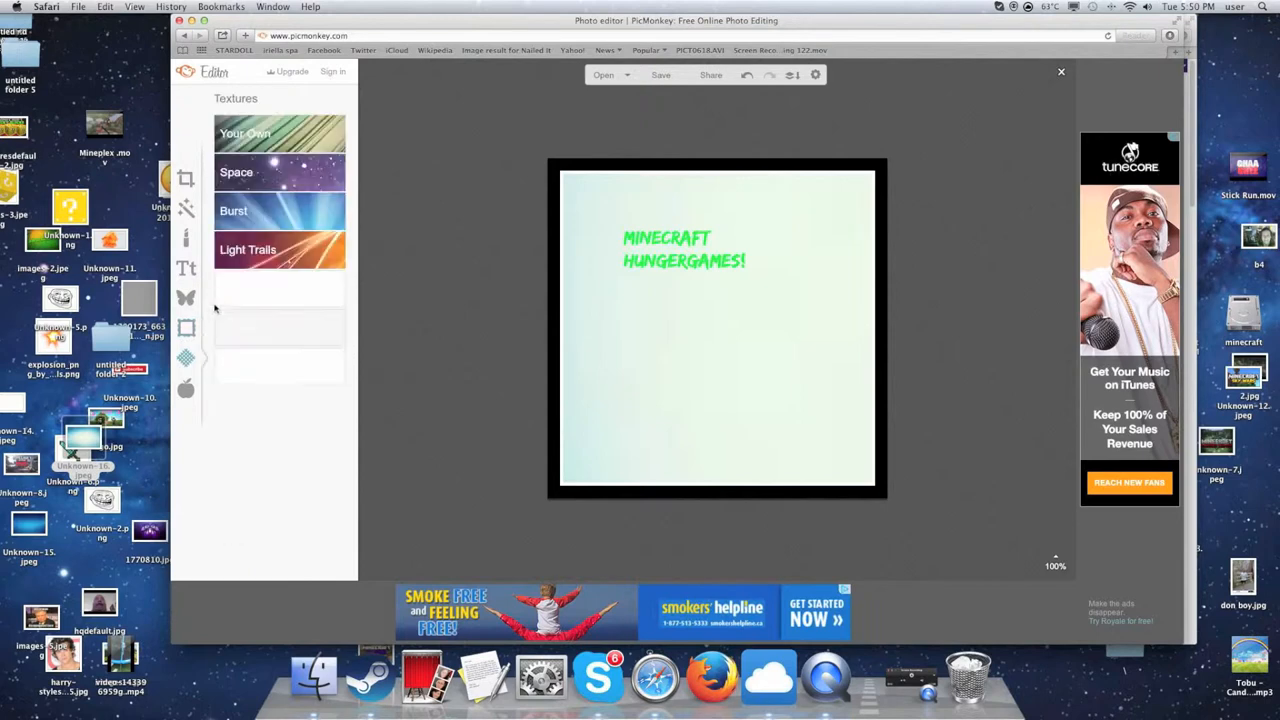
pyautogui.click(186, 178)
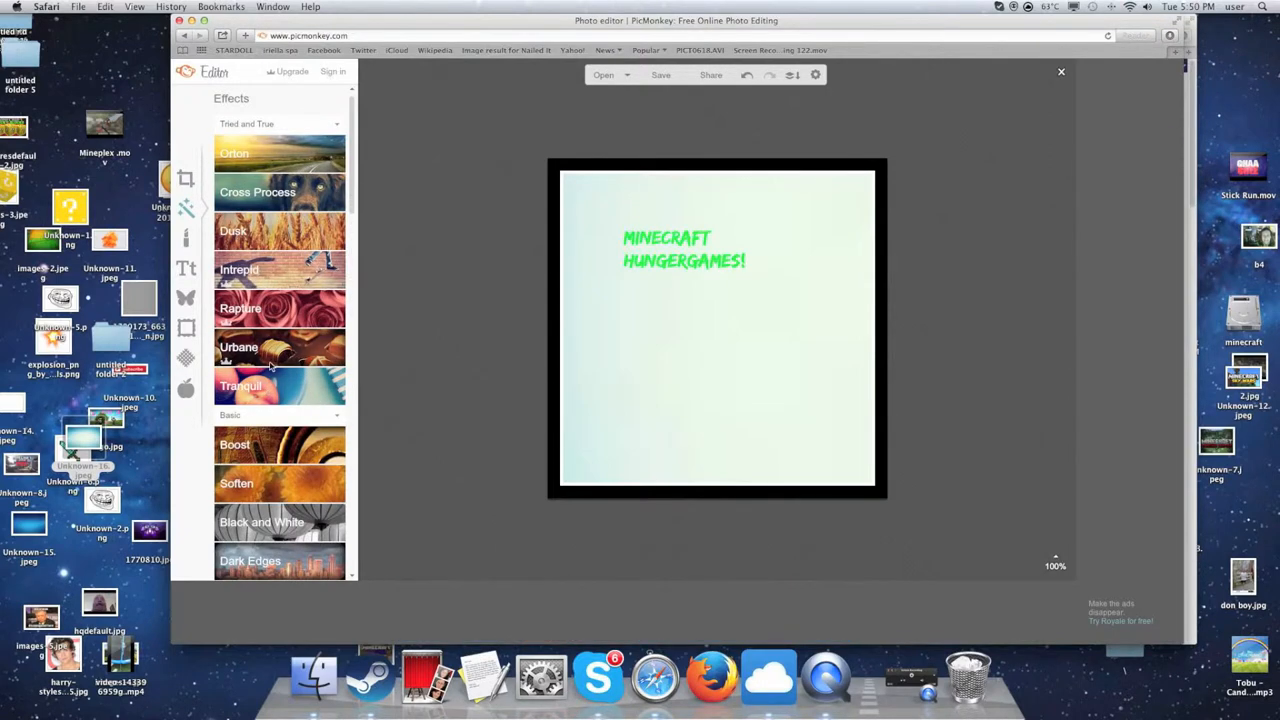
pyautogui.click(261, 522)
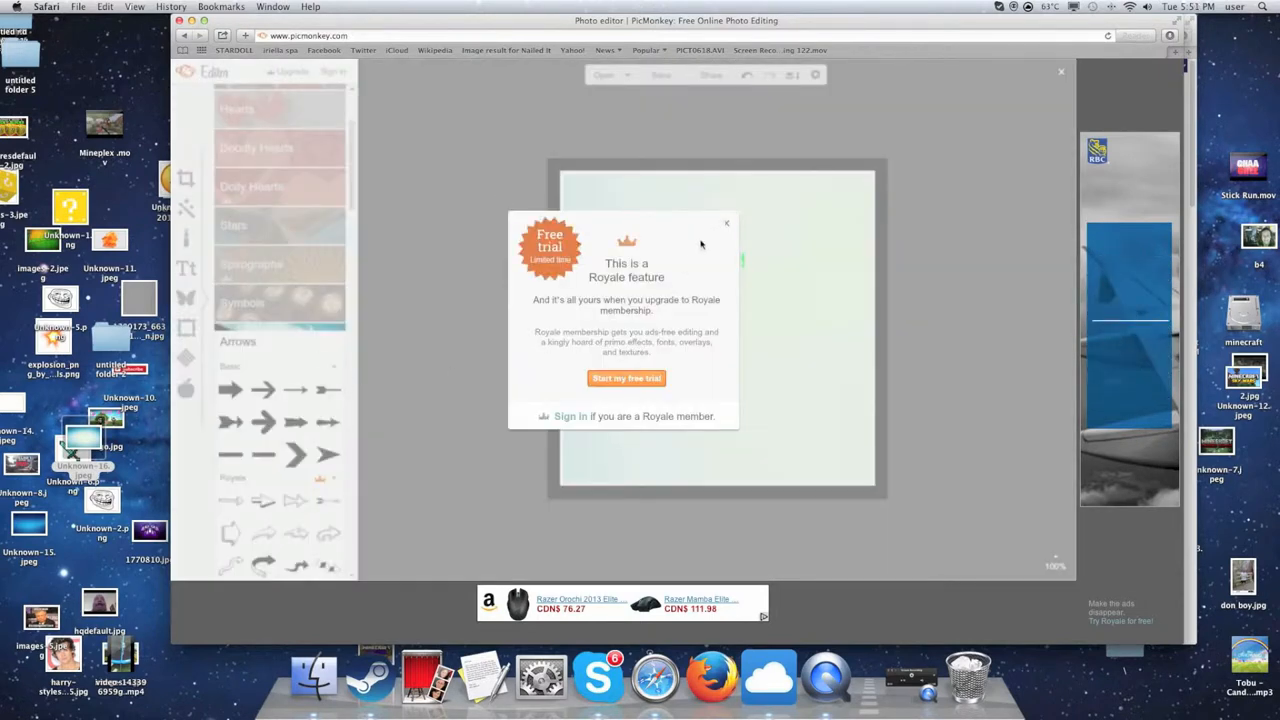
# Dismiss the Royale prompt, add a basic black arrow, and enlarge it at lower right.
pyautogui.click(727, 223)
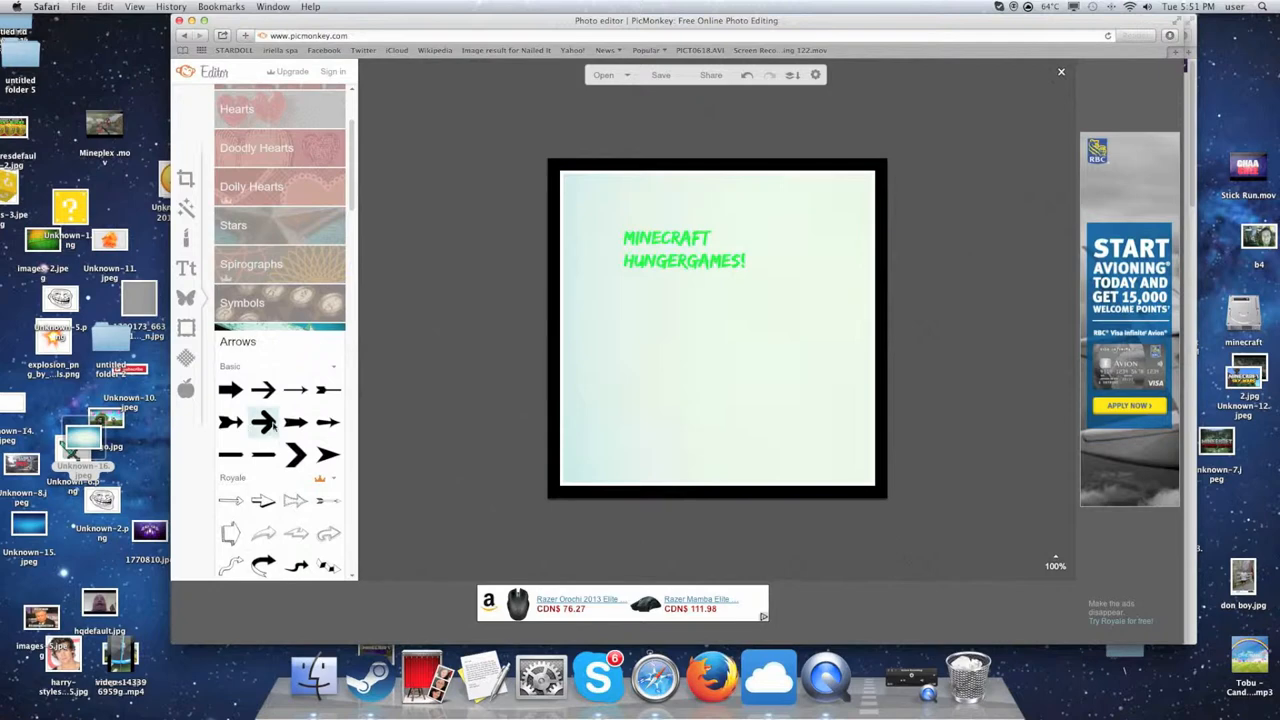
pyautogui.click(263, 422)
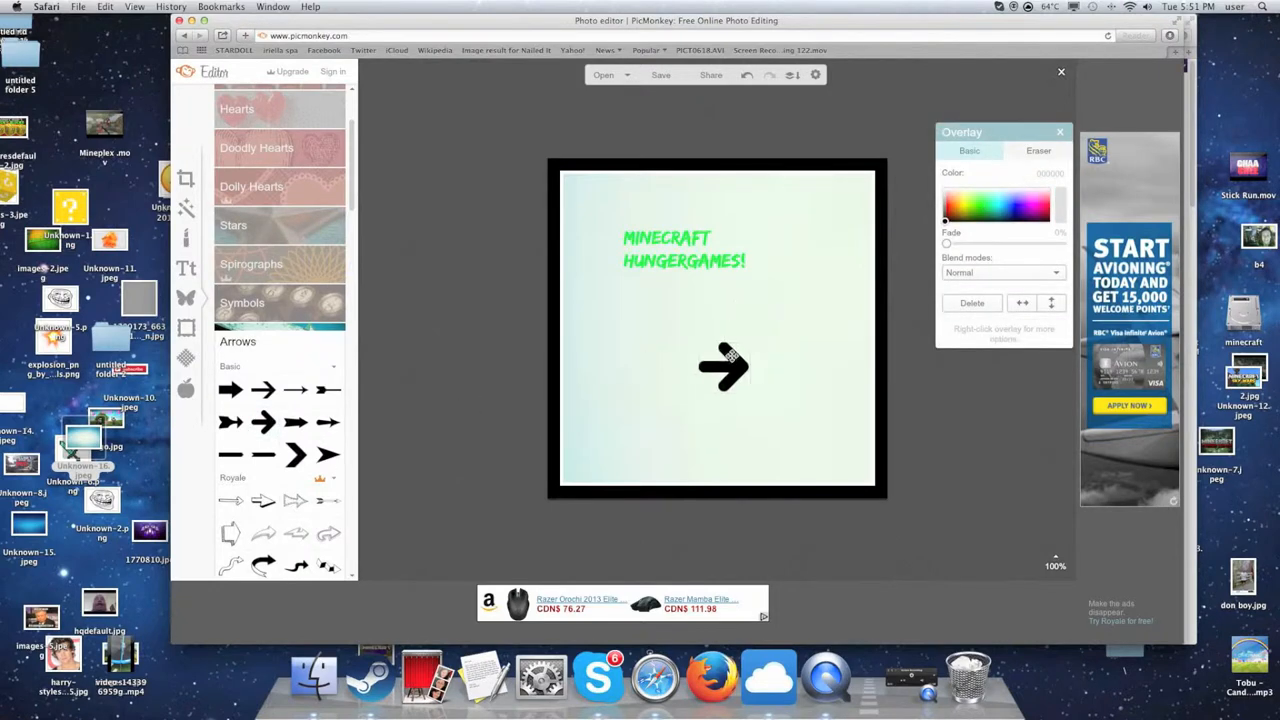
pyautogui.moveTo(720, 365); pyautogui.dragTo(610, 380)
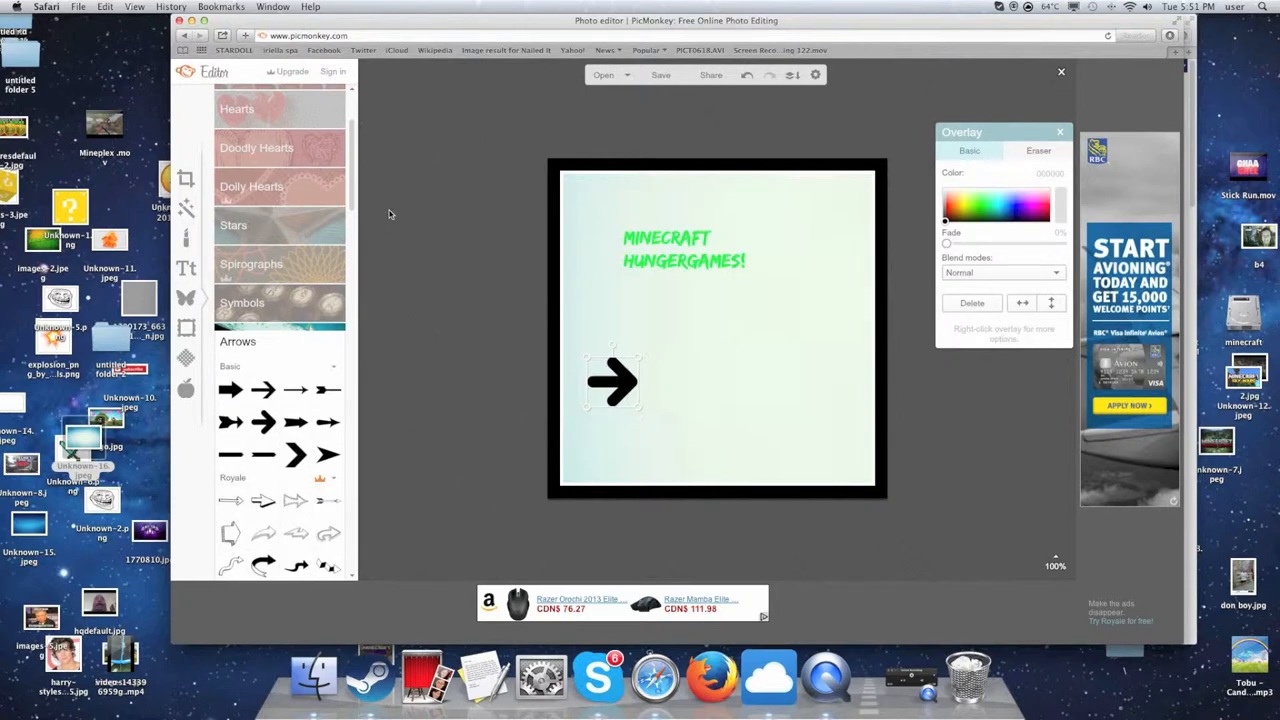
pyautogui.moveTo(557, 373)
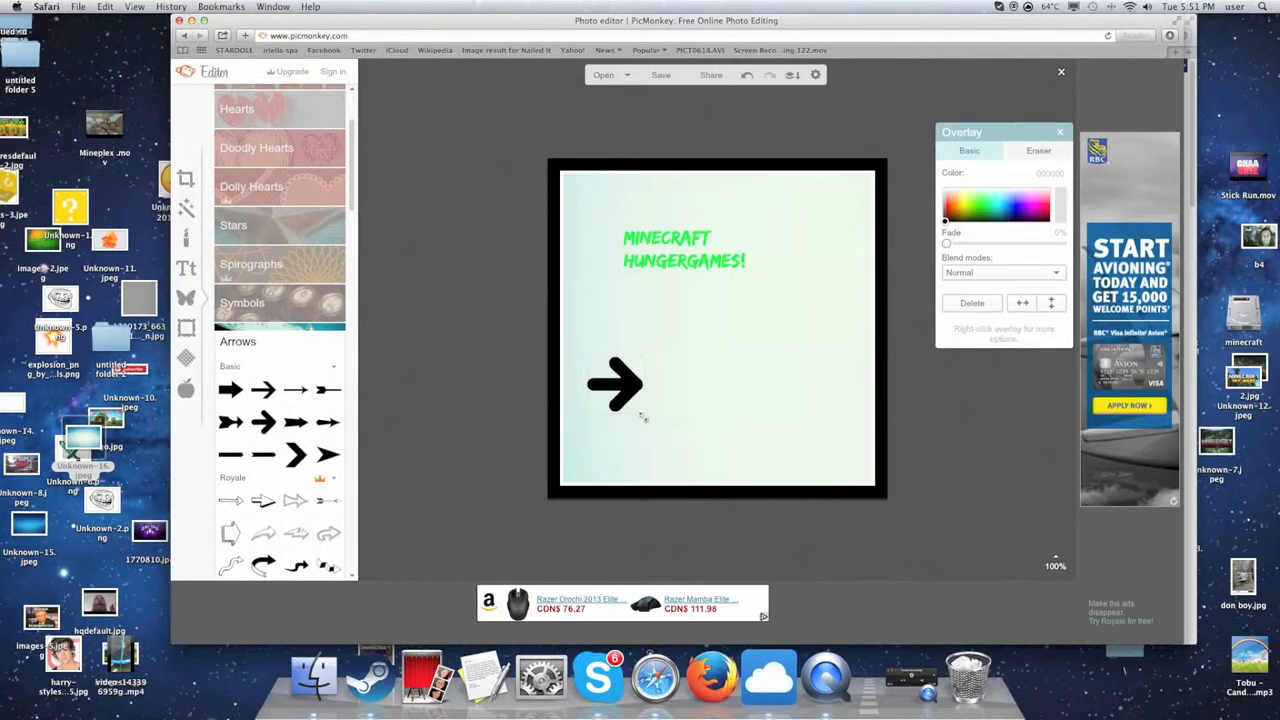
pyautogui.moveTo(615, 383); pyautogui.dragTo(750, 373)
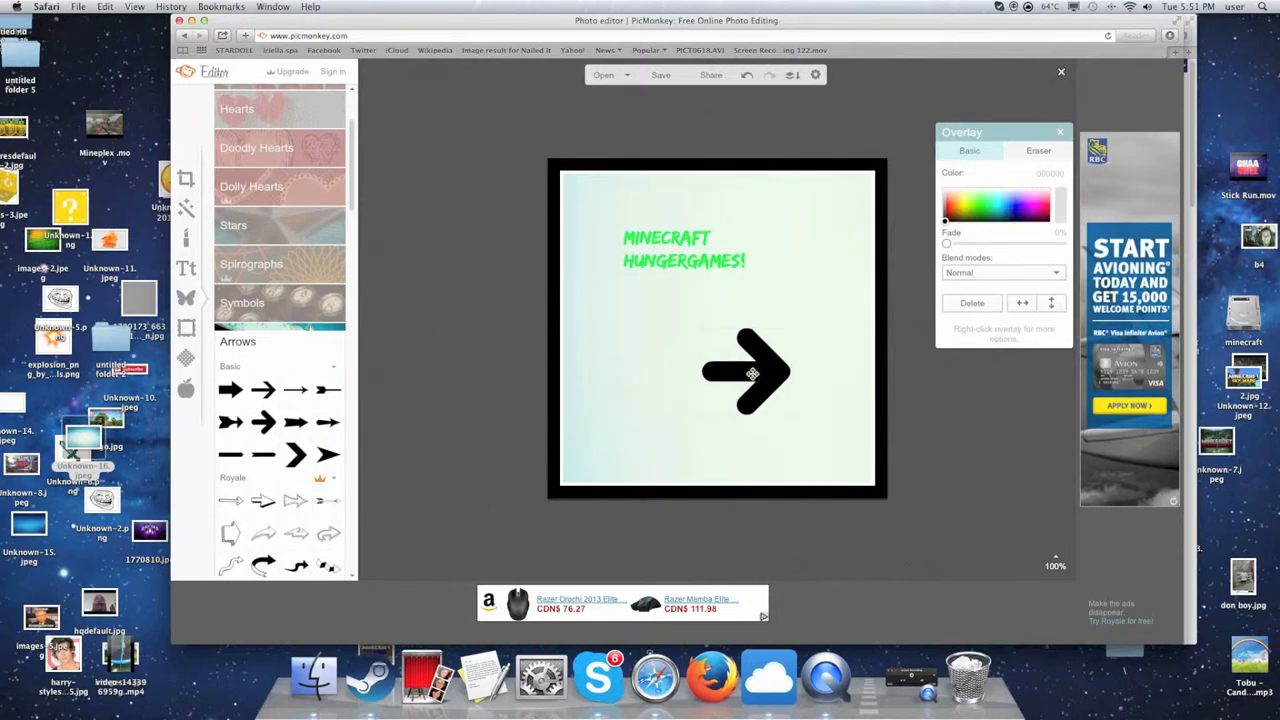
pyautogui.click(745, 373)
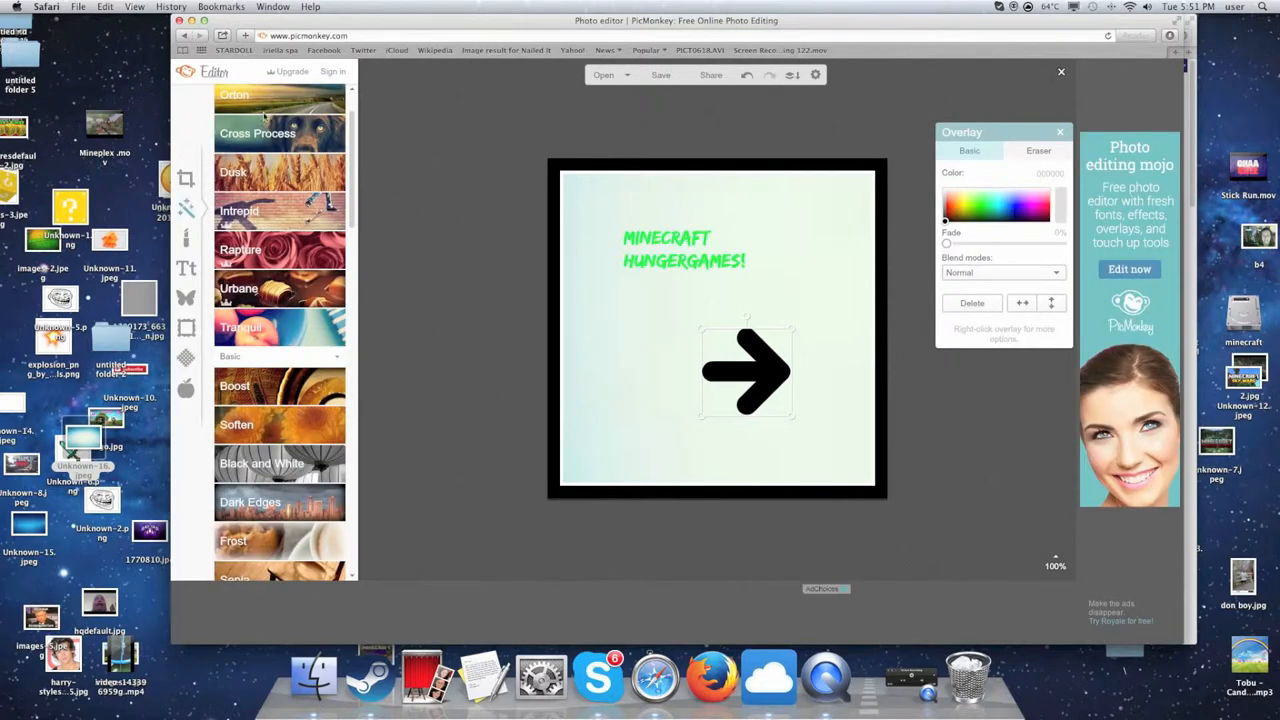
pyautogui.click(186, 178)
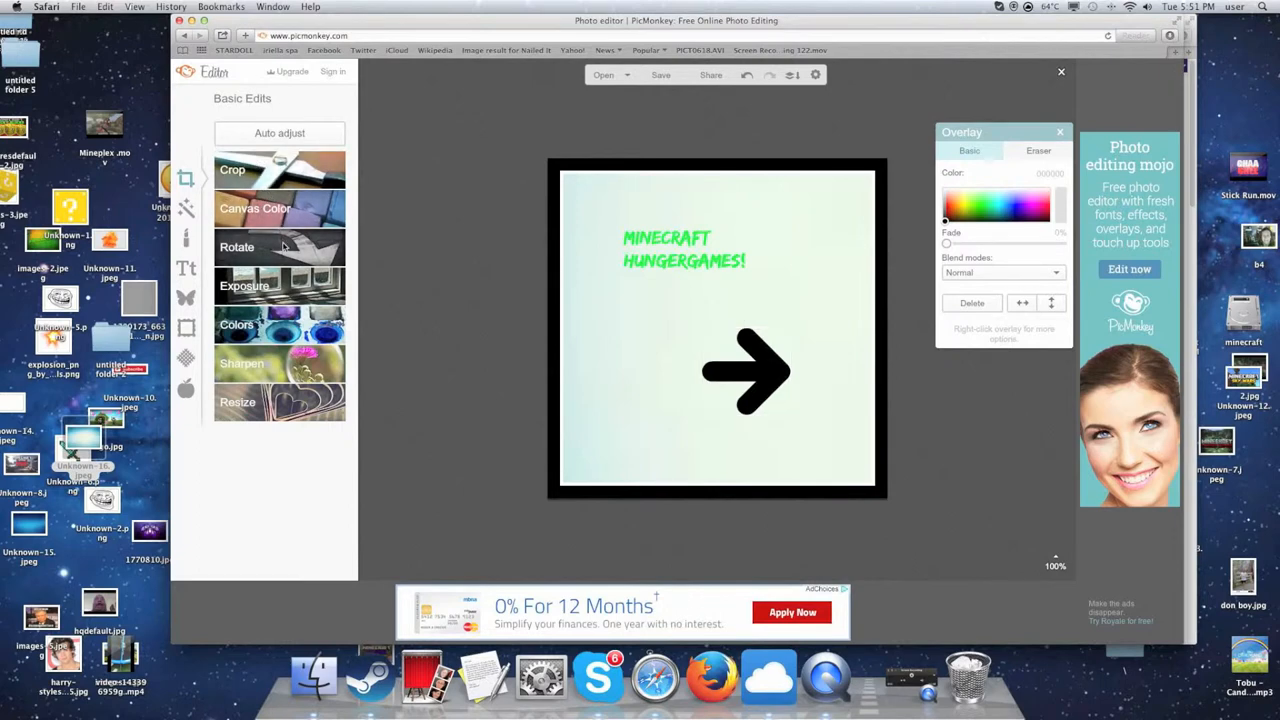
# Try a roughly 13-degree straighten tilt, then cancel it to stay level.
pyautogui.click(237, 247)
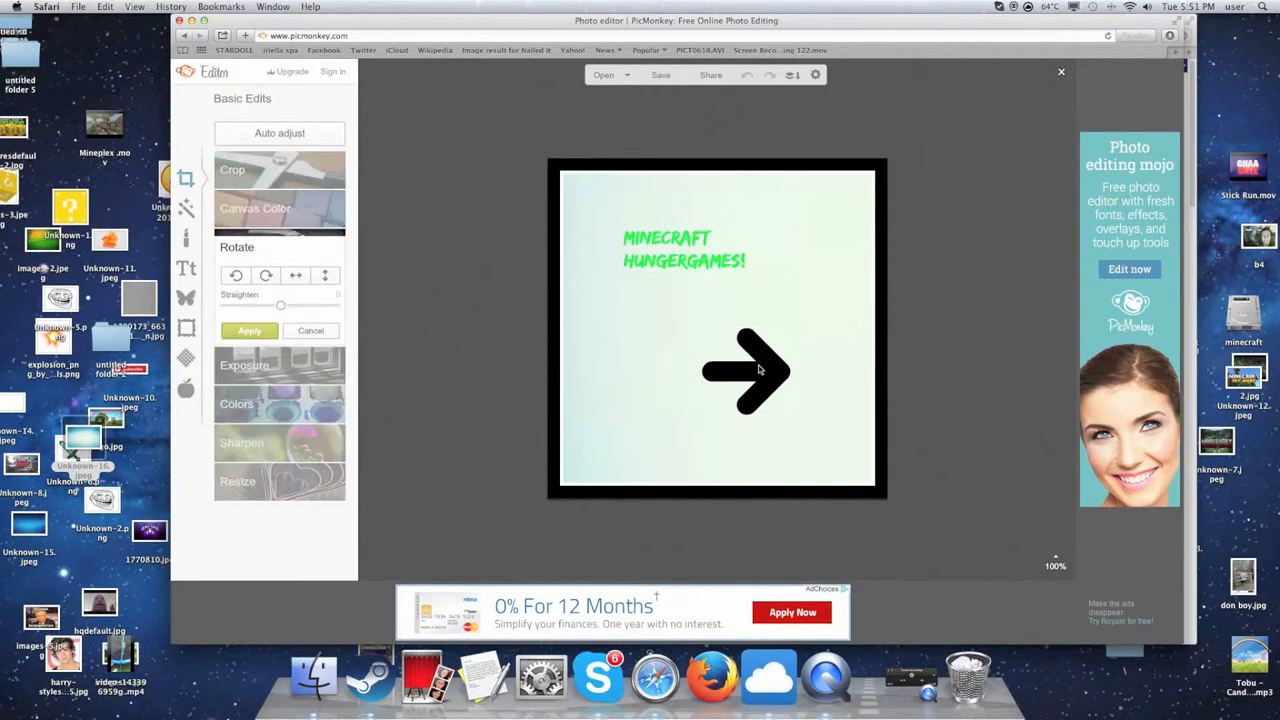
pyautogui.moveTo(280, 305); pyautogui.dragTo(322, 305)
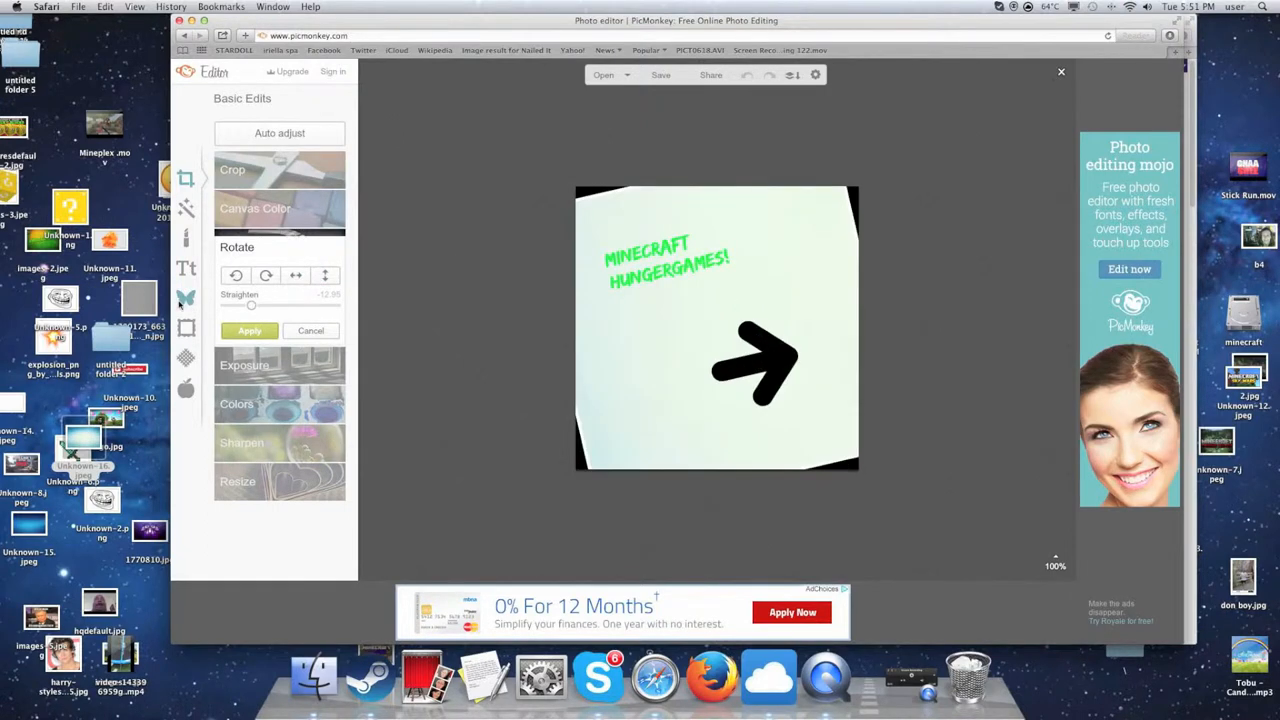
pyautogui.click(249, 330)
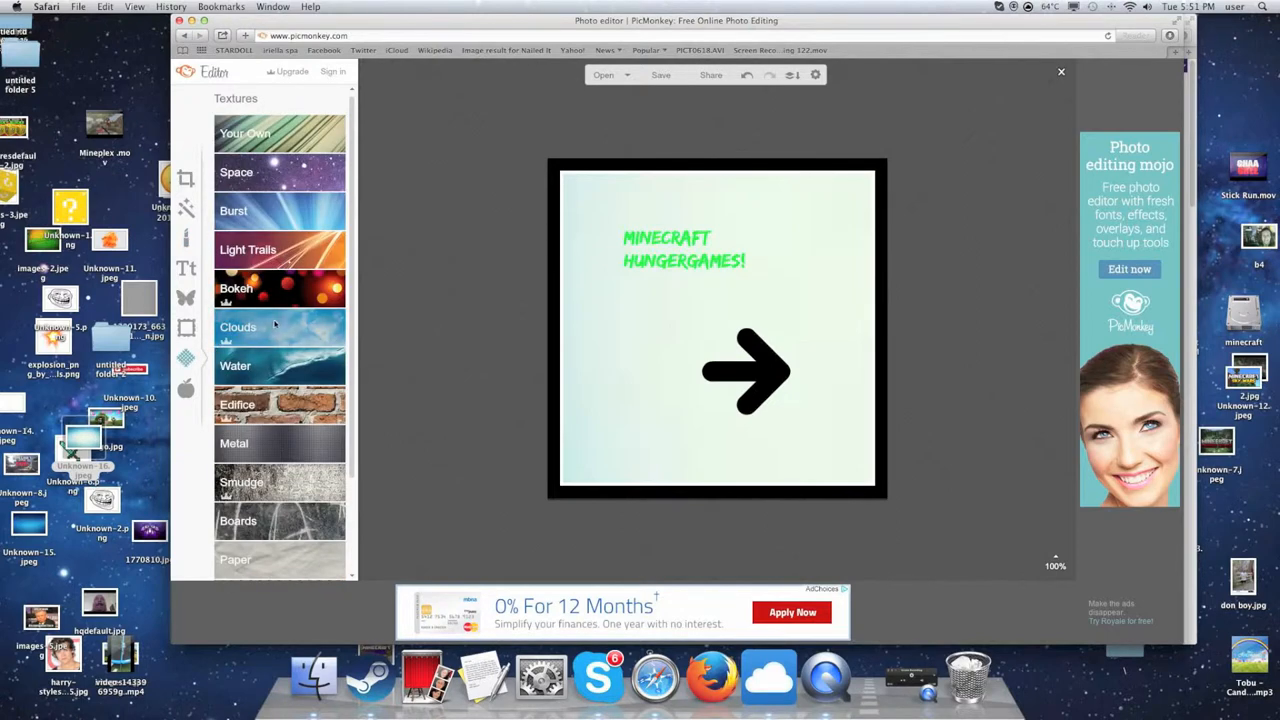
# Preview a Clouds texture over the thumbnail.
pyautogui.click(238, 327)
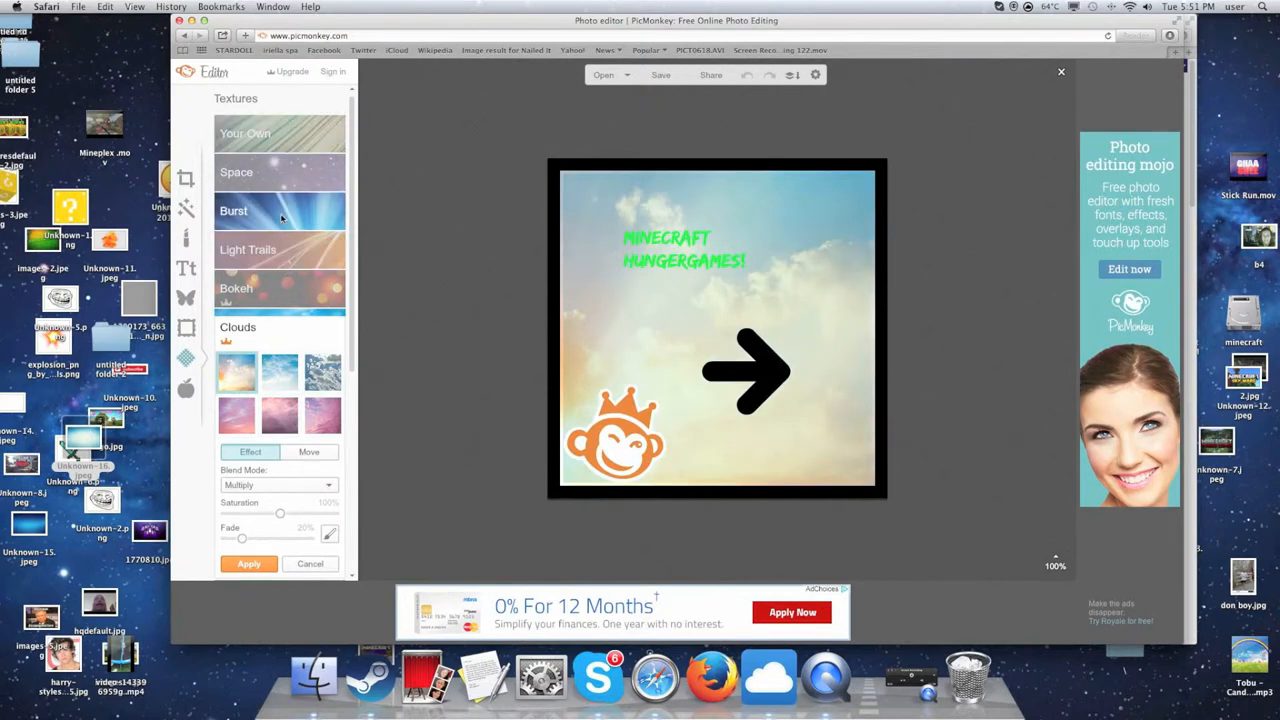
pyautogui.click(233, 210)
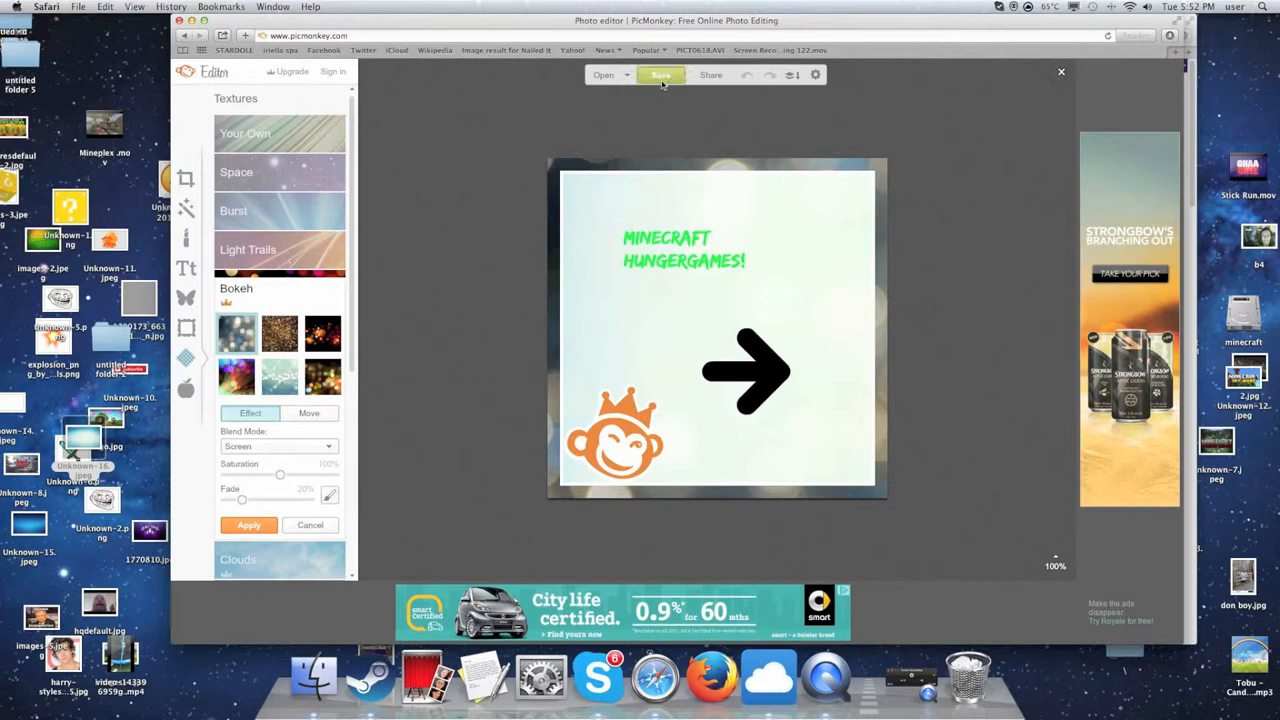
# Cancel the Apply Bokeh? prompt, save again, and discard the bokeh texture.
pyautogui.click(660, 75)
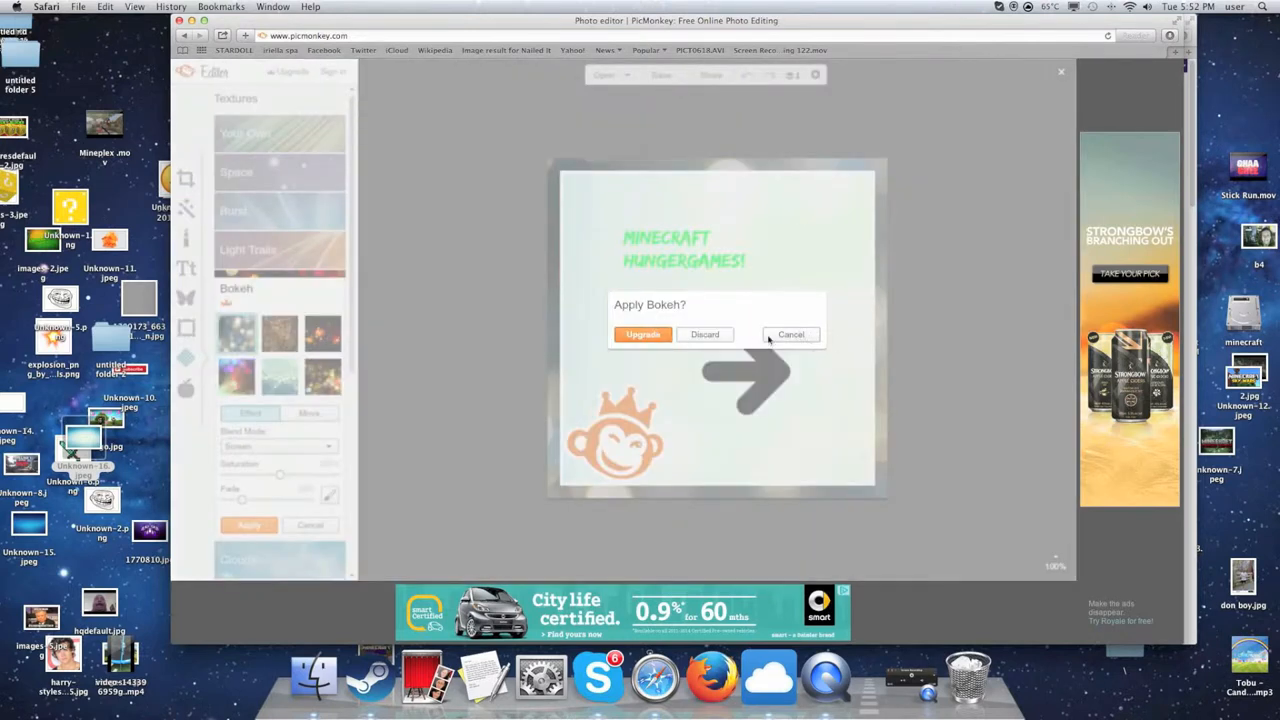
pyautogui.click(791, 334)
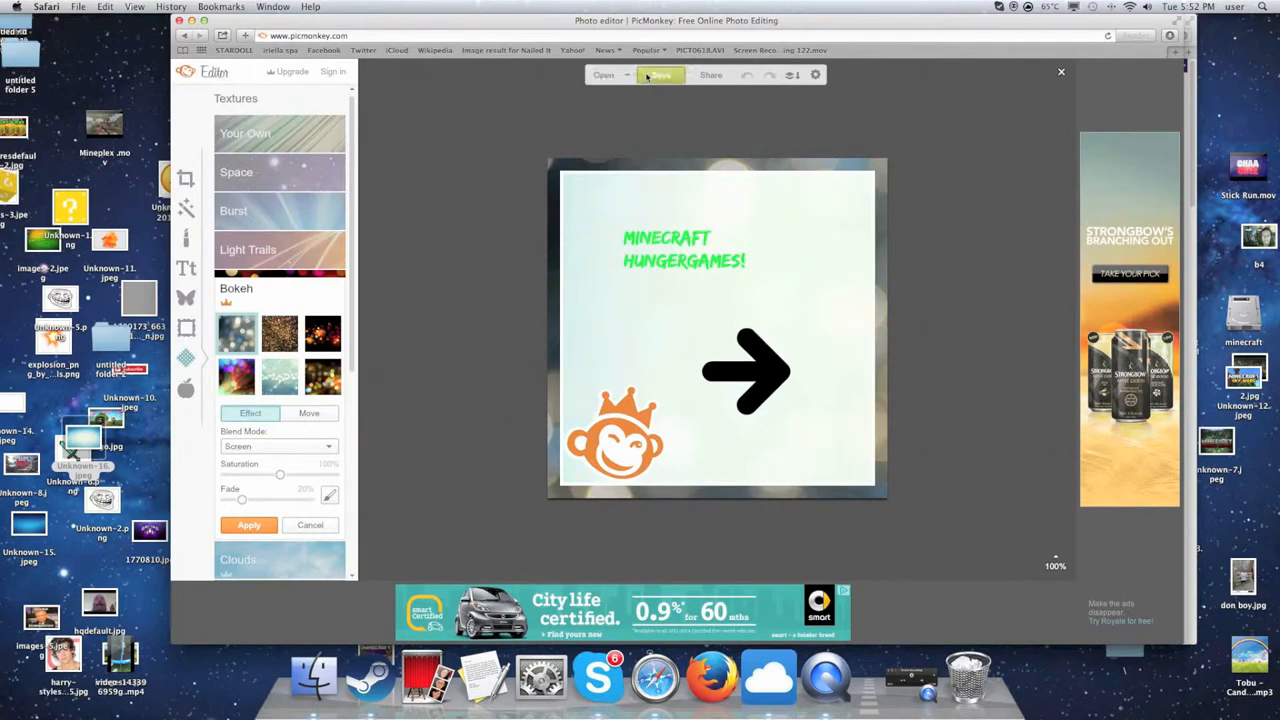
pyautogui.click(659, 75)
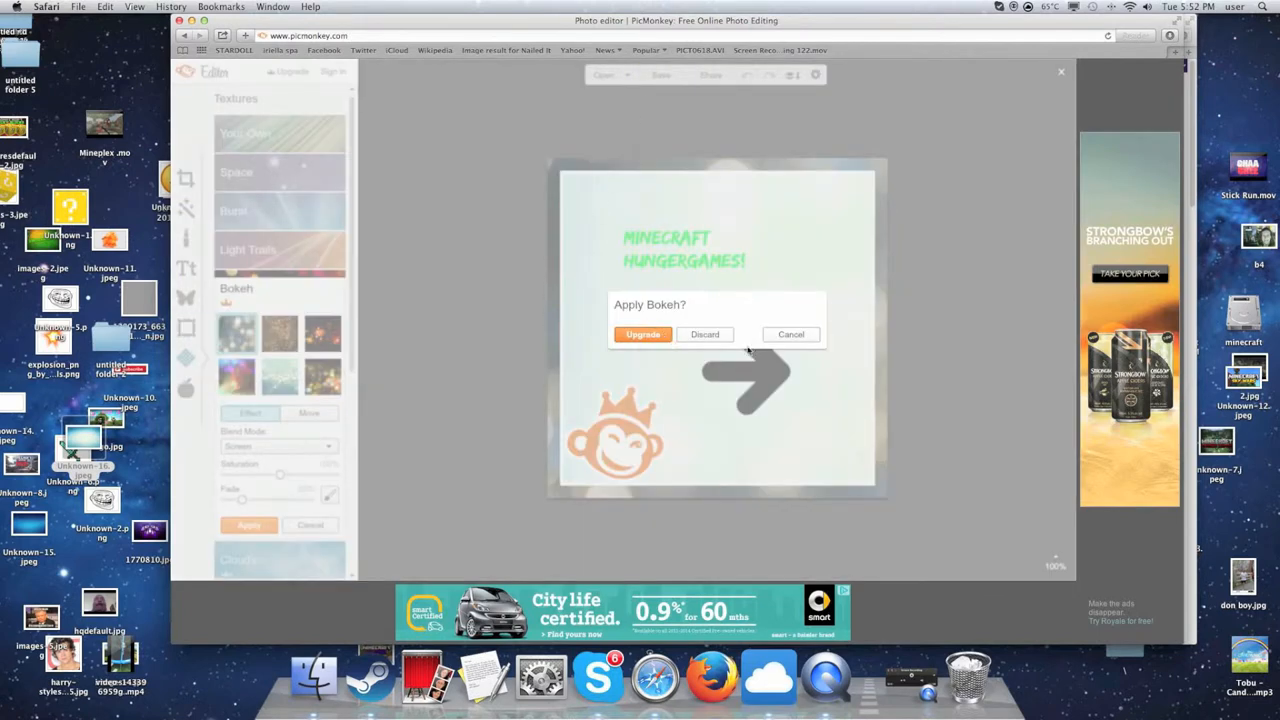
pyautogui.click(704, 334)
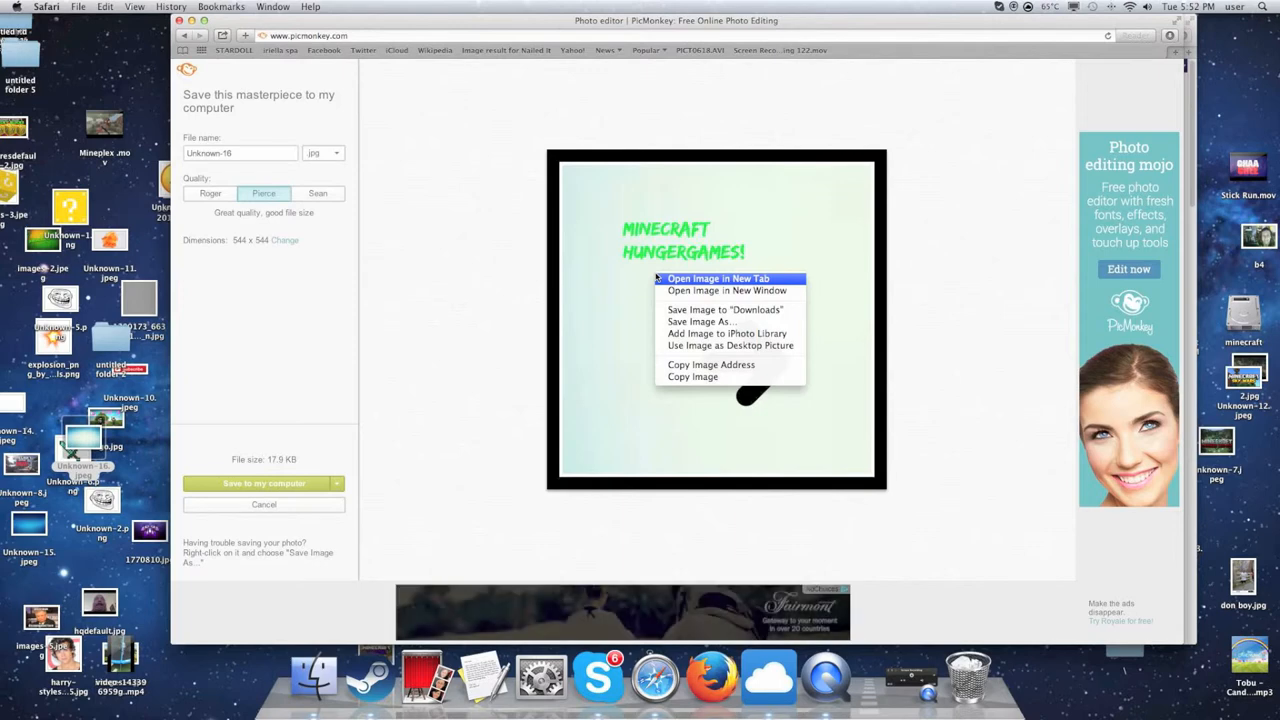
pyautogui.moveTo(725, 309)
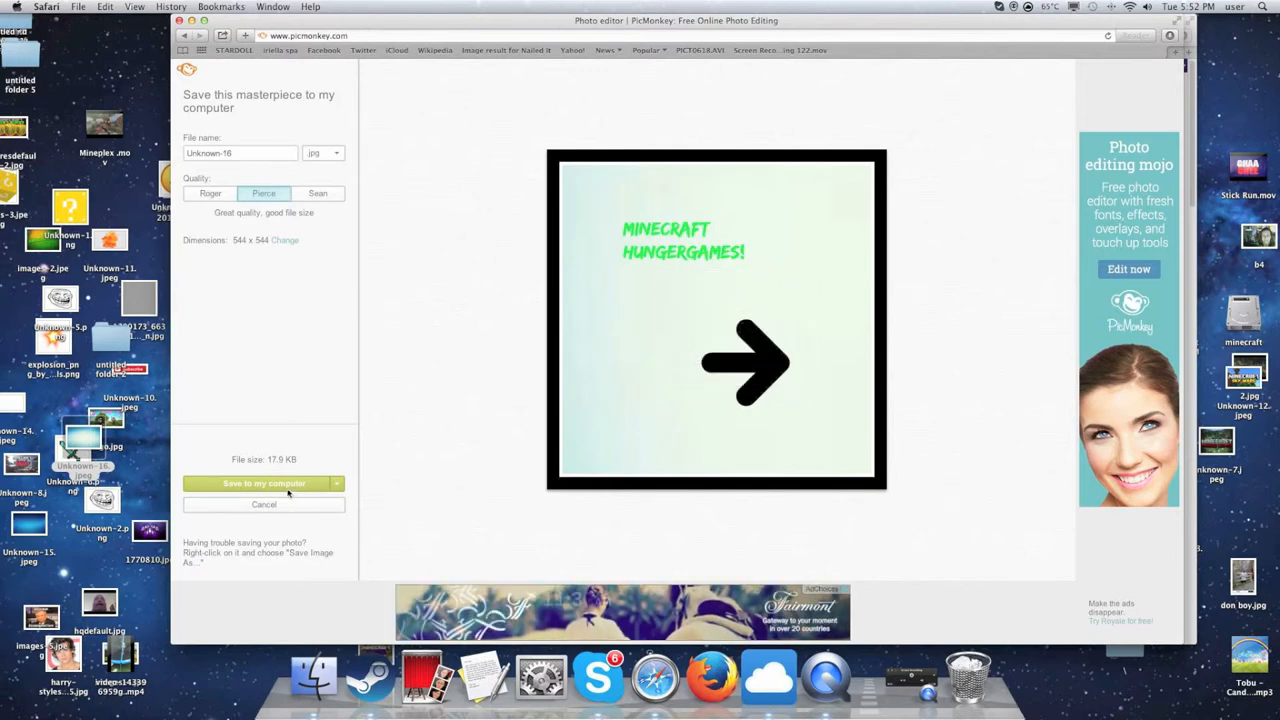
# Save the bordered 544 x 544 thumbnail to the computer as a Pierce-quality JPG.
pyautogui.click(264, 483)
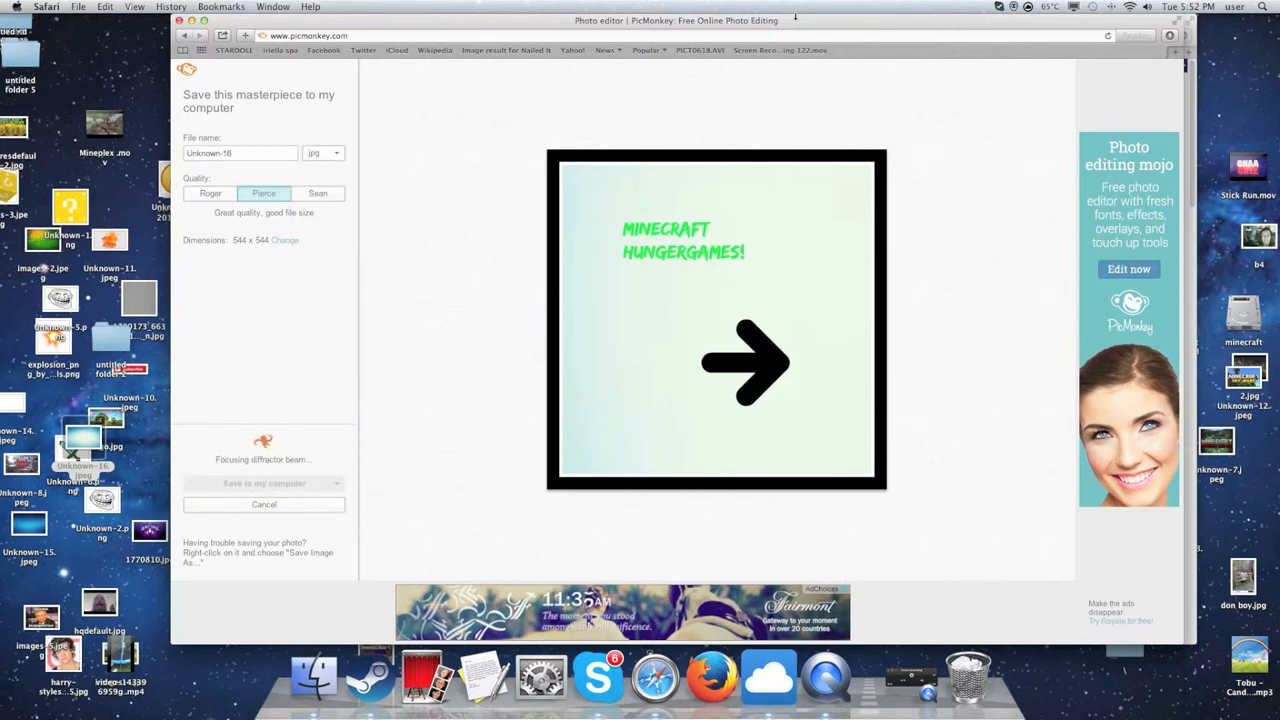
pyautogui.moveTo(470, 307)
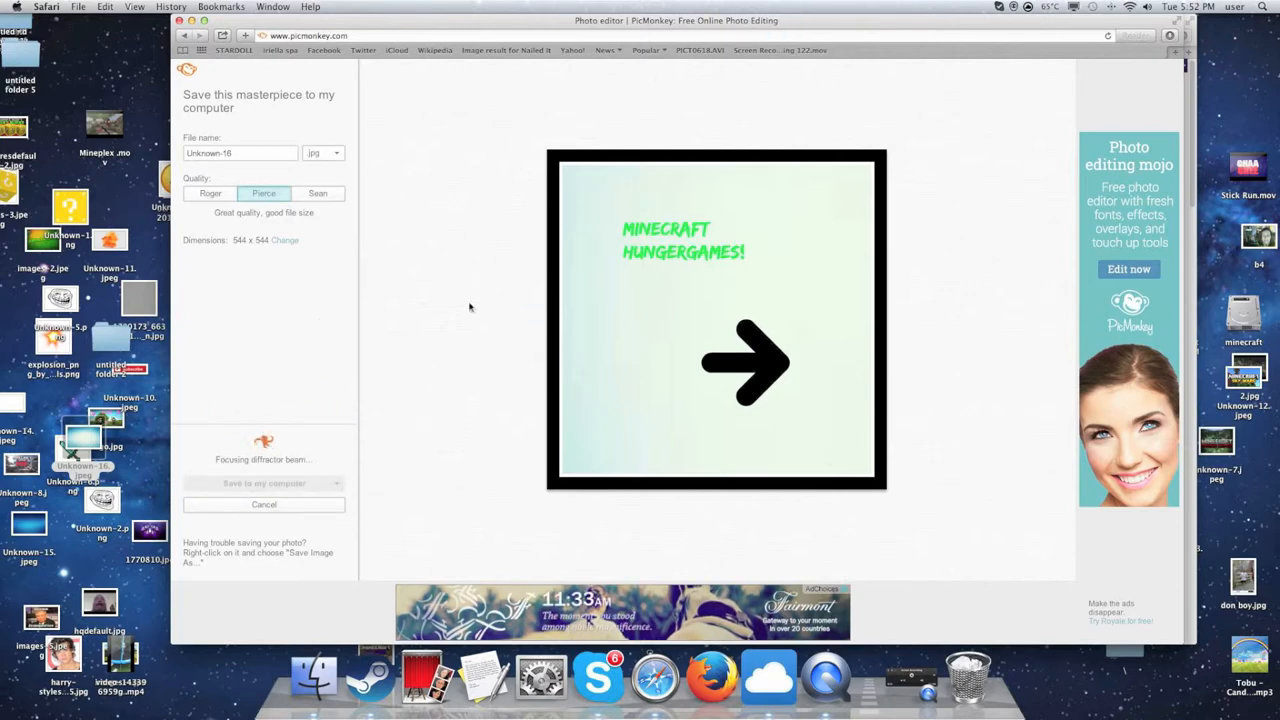